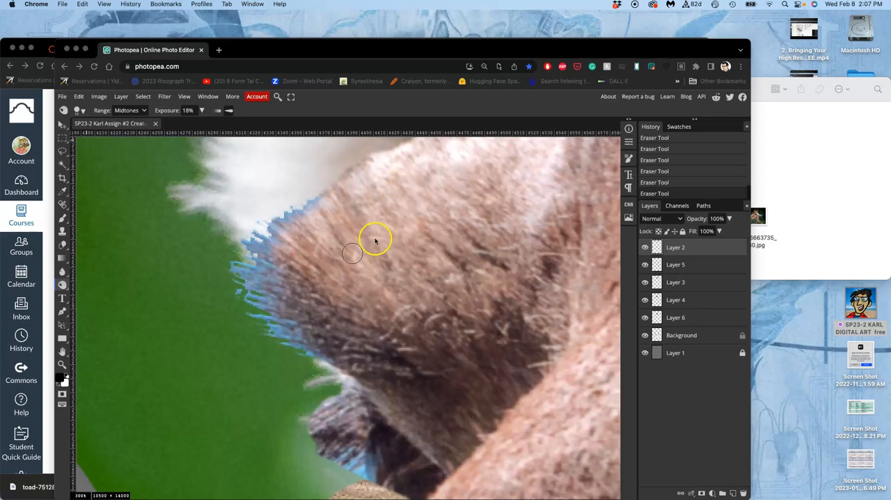
{"action": "mouse_move", "coordinate": [354, 54]}
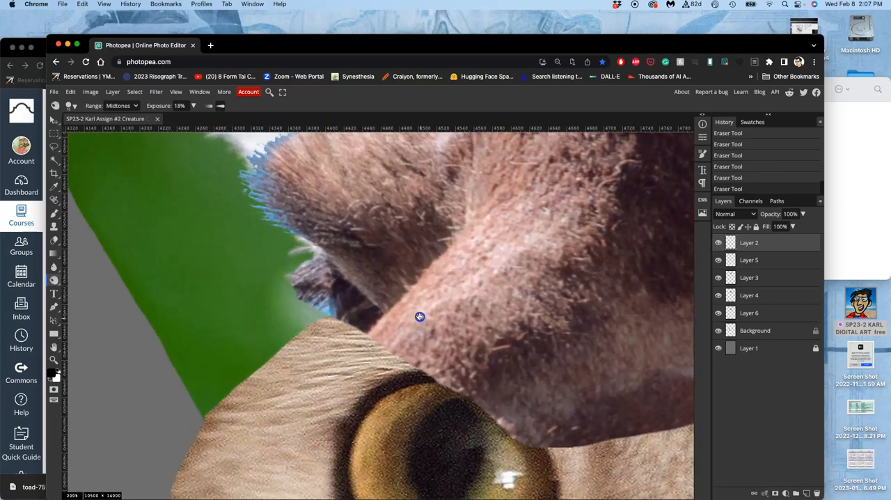
- Burn the blue-tinged fur fringe along the ear edge with a 15 px brush
{"action": "left_click_drag", "start_coordinate": [421, 316], "coordinate": [435, 354]}
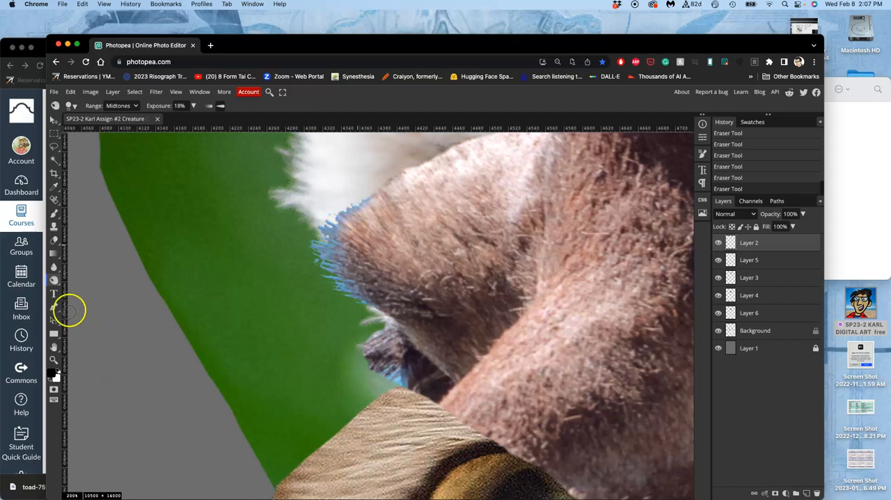
{"action": "mouse_move", "coordinate": [22, 47]}
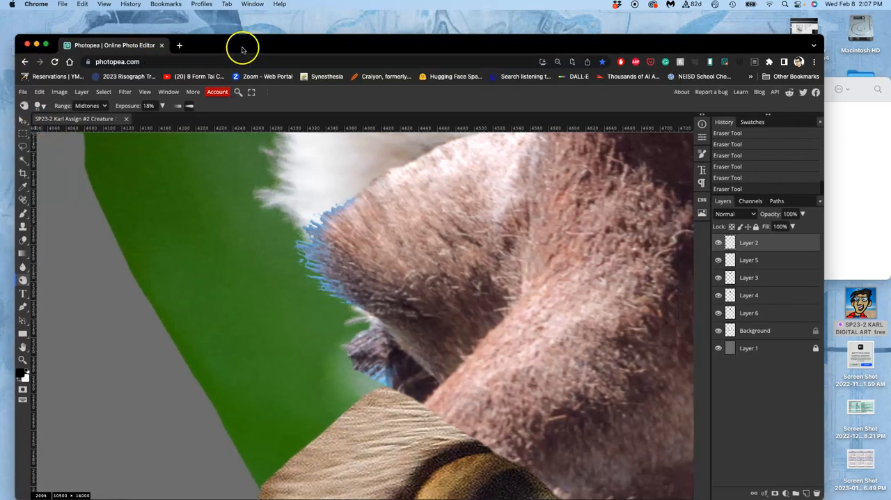
{"action": "mouse_move", "coordinate": [25, 292]}
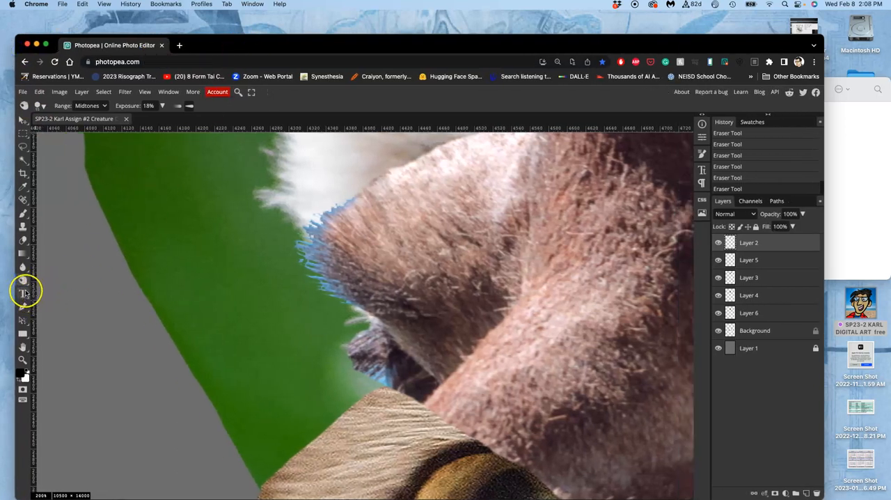
{"action": "left_click", "coordinate": [22, 280]}
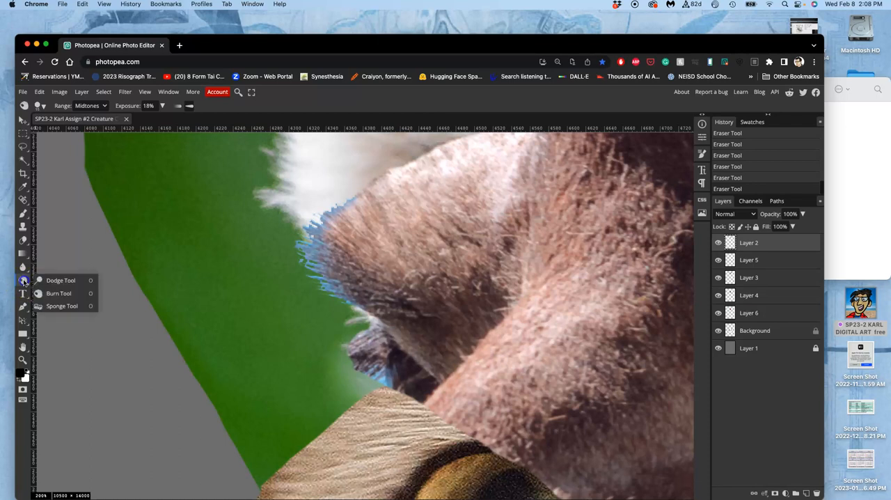
{"action": "mouse_move", "coordinate": [40, 292]}
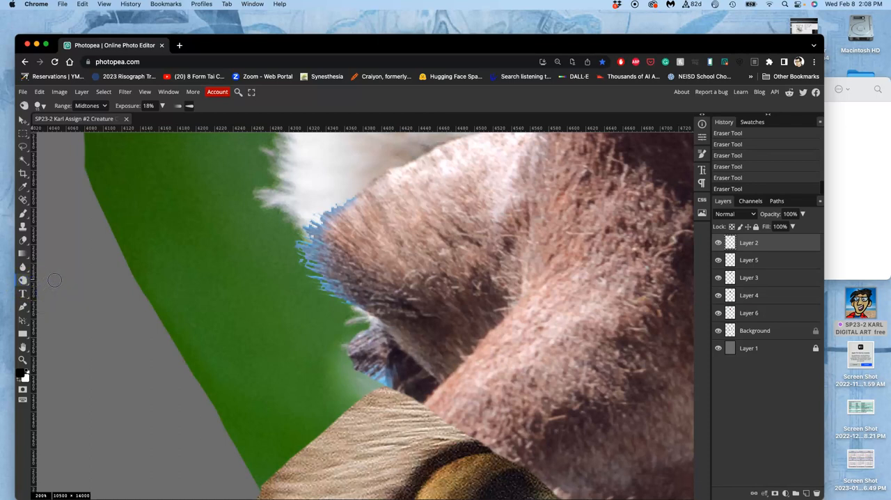
{"action": "mouse_move", "coordinate": [56, 270]}
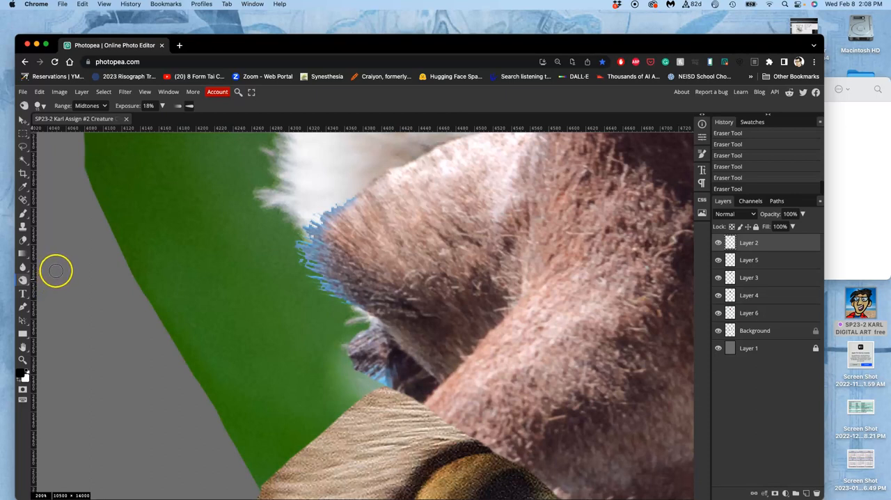
{"action": "mouse_move", "coordinate": [50, 287]}
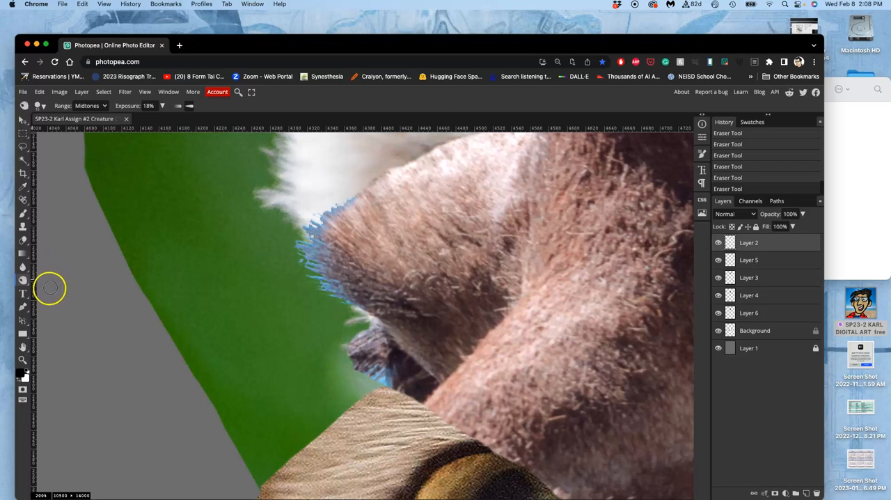
{"action": "mouse_move", "coordinate": [49, 288]}
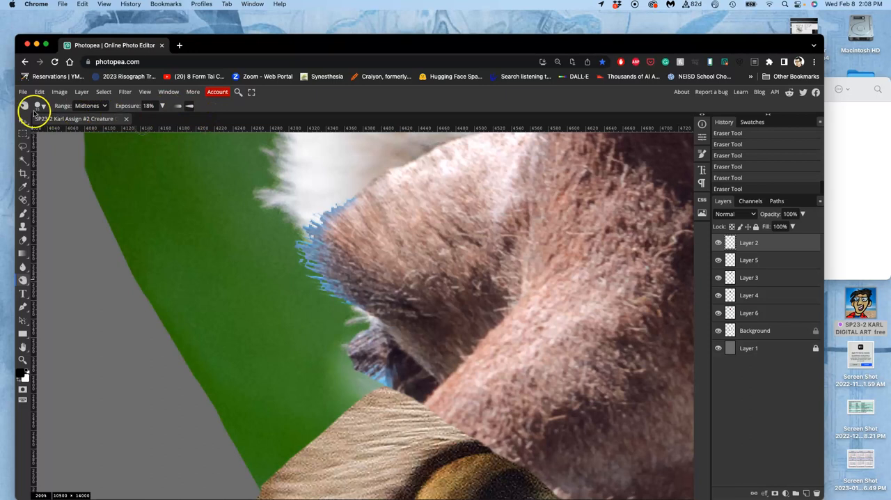
{"action": "left_click", "coordinate": [39, 105]}
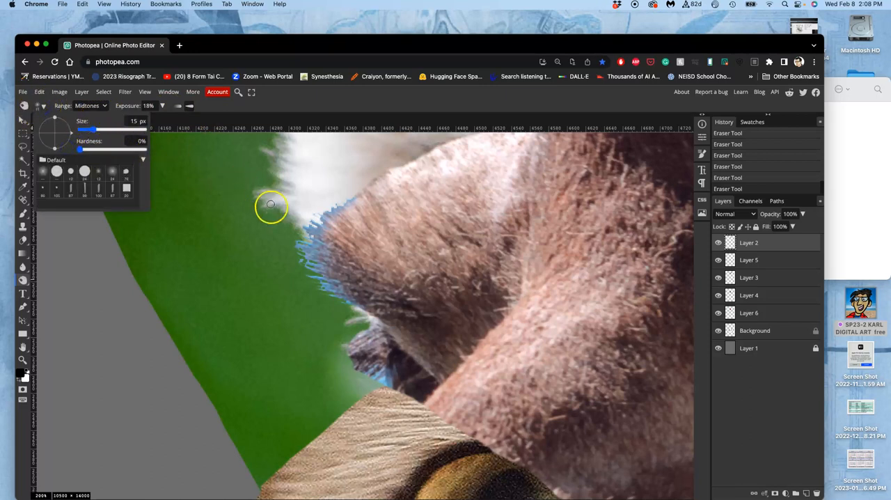
{"action": "left_click_drag", "start_coordinate": [84, 131], "coordinate": [104, 131]}
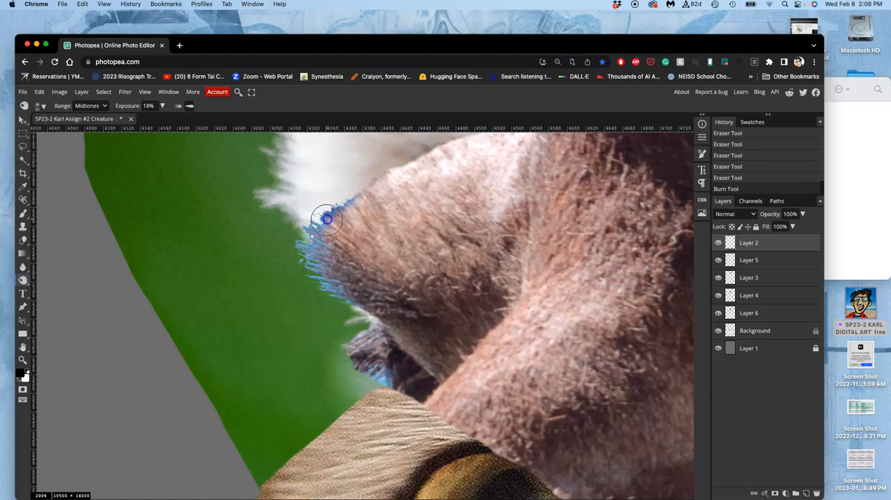
{"action": "left_click_drag", "start_coordinate": [328, 220], "coordinate": [323, 286]}
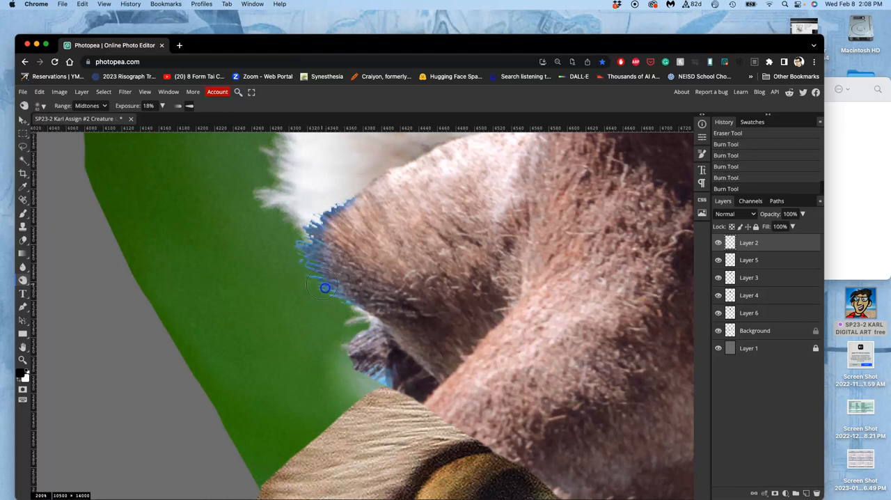
{"action": "left_click_drag", "start_coordinate": [323, 287], "coordinate": [334, 207]}
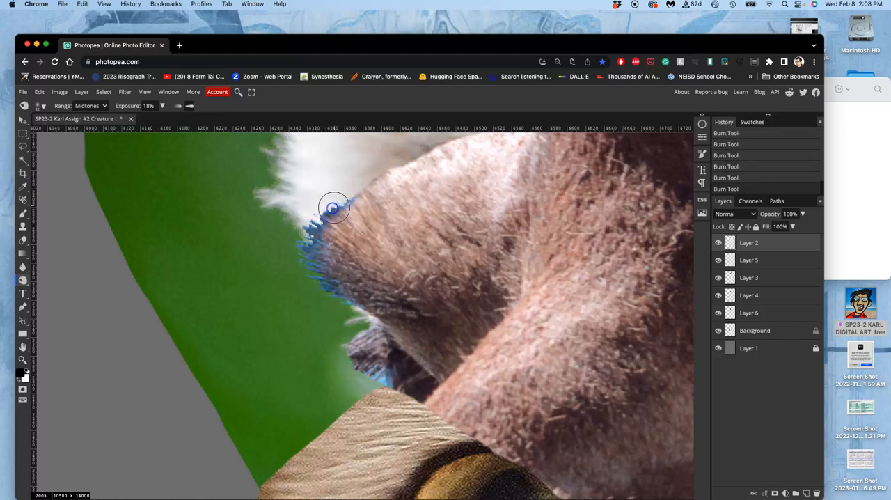
{"action": "left_click_drag", "start_coordinate": [334, 207], "coordinate": [337, 262]}
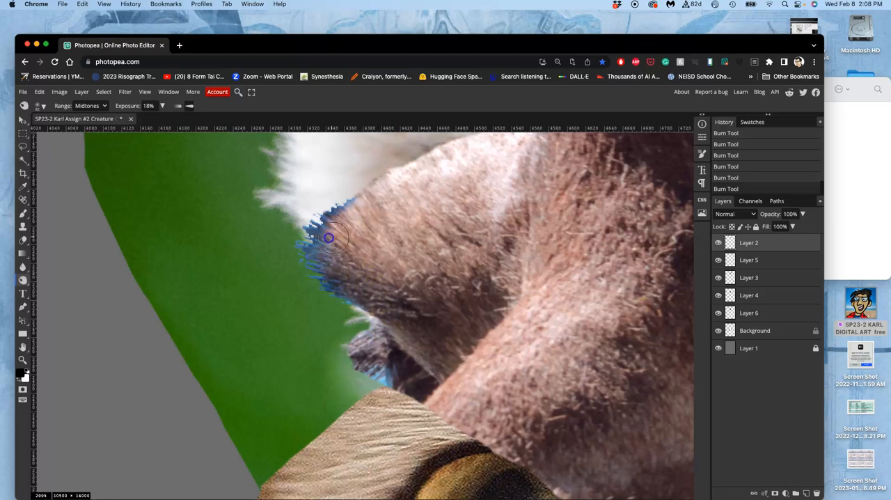
{"action": "left_click_drag", "start_coordinate": [329, 237], "coordinate": [376, 384]}
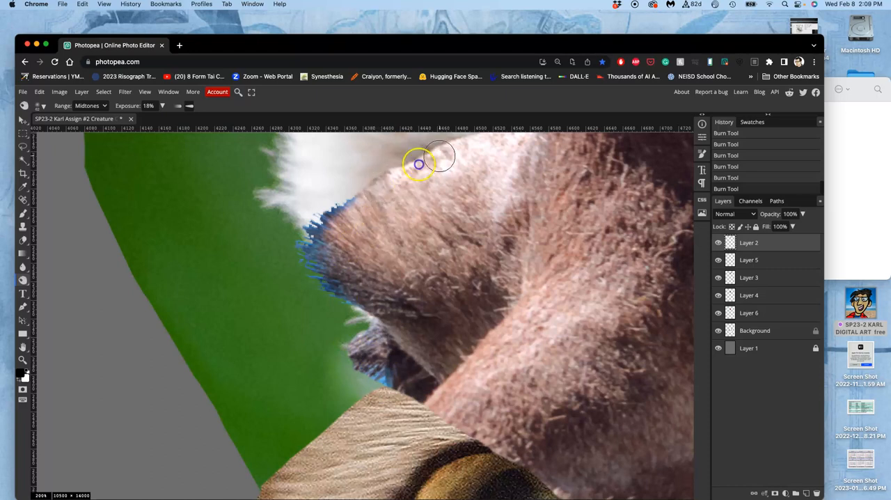
{"action": "left_click_drag", "start_coordinate": [418, 164], "coordinate": [327, 237]}
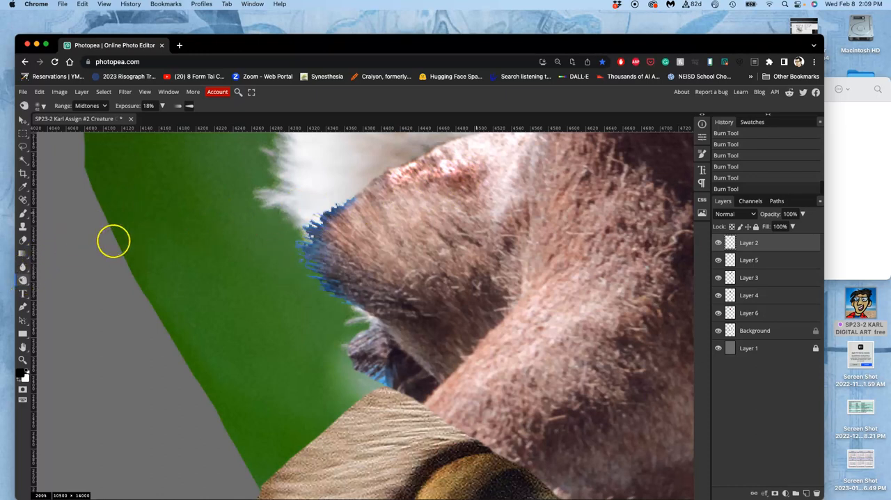
- Desaturate the blue ear fringe with the Sponge at 10% flow and a 64 px brush
{"action": "left_click", "coordinate": [22, 278]}
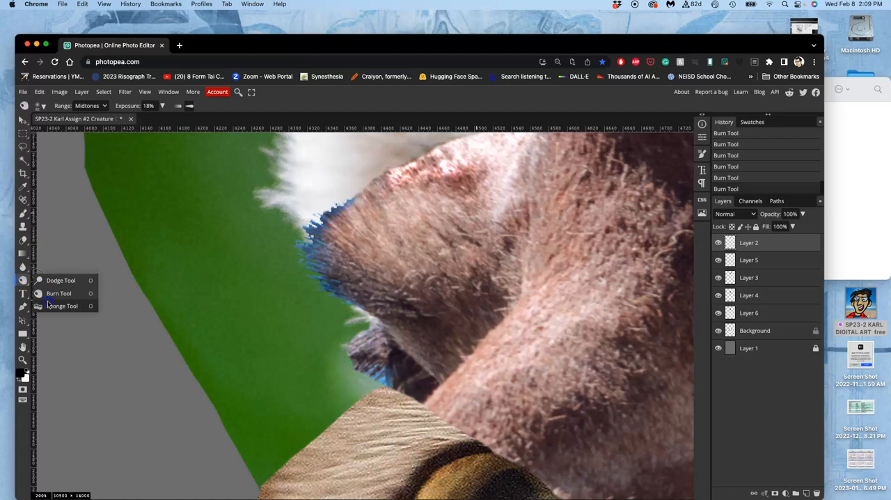
{"action": "left_click", "coordinate": [62, 306]}
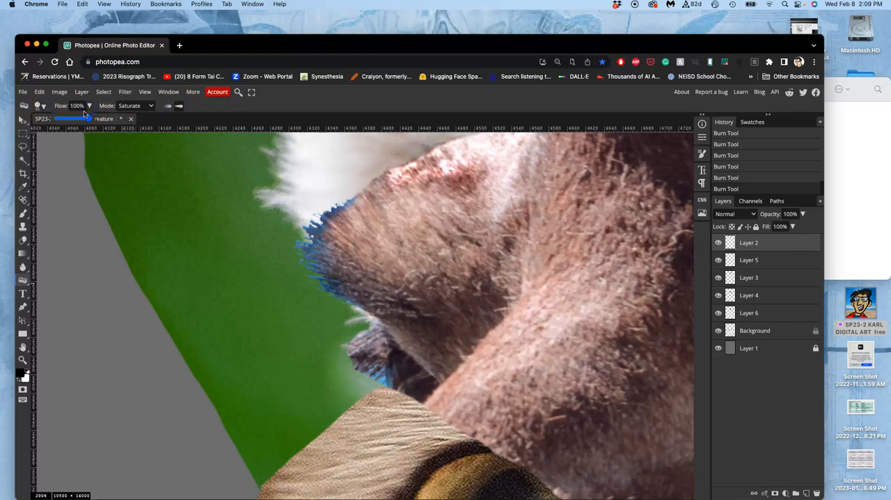
{"action": "left_click_drag", "start_coordinate": [87, 118], "coordinate": [64, 118]}
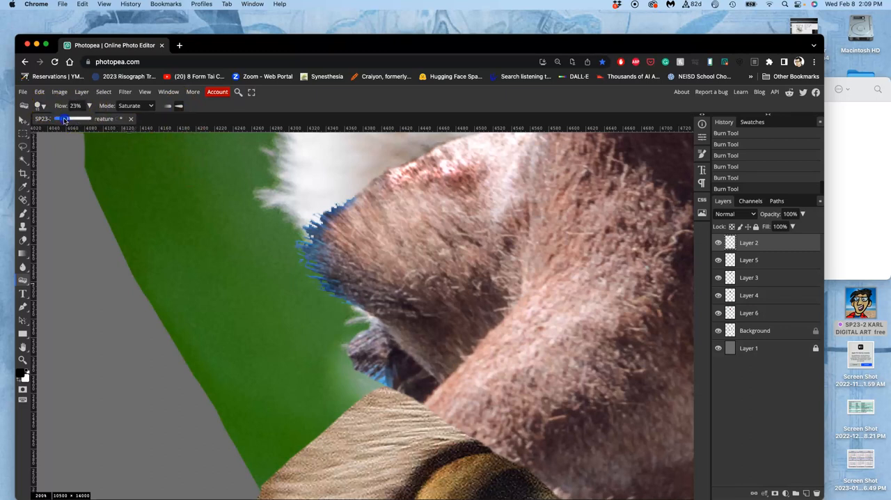
{"action": "left_click_drag", "start_coordinate": [67, 106], "coordinate": [59, 105]}
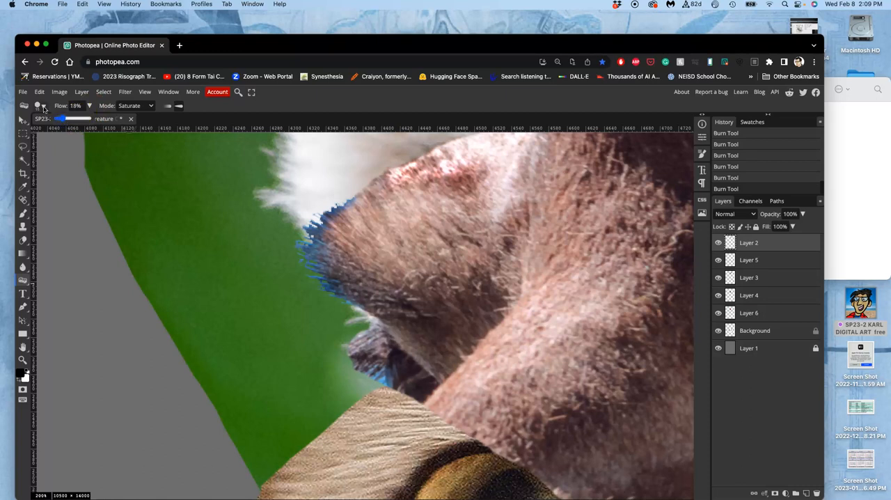
{"action": "left_click", "coordinate": [41, 106]}
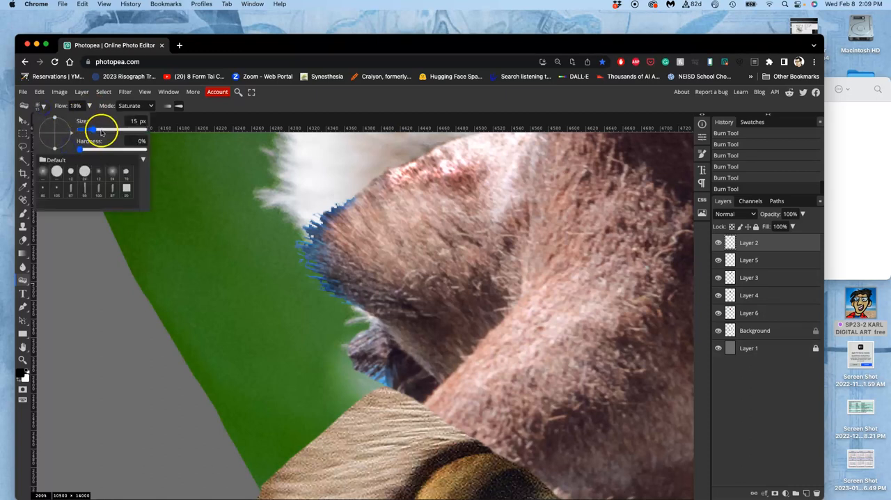
{"action": "left_click_drag", "start_coordinate": [95, 131], "coordinate": [105, 130]}
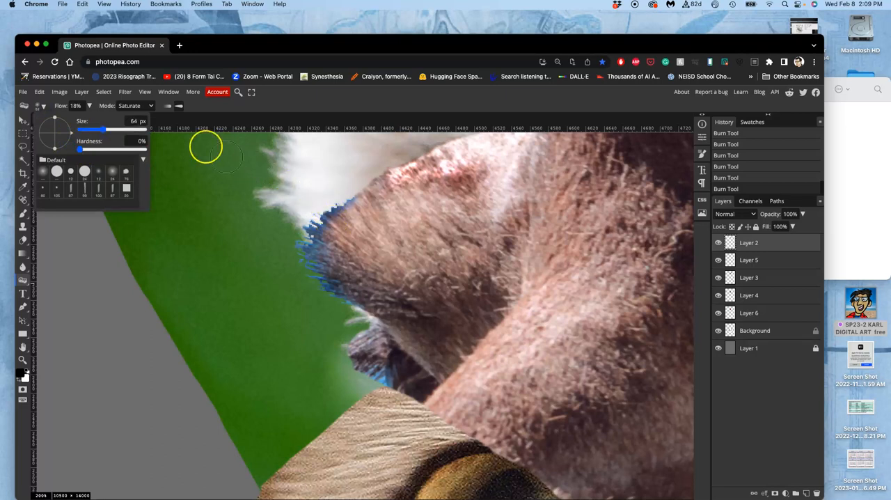
{"action": "mouse_move", "coordinate": [151, 103]}
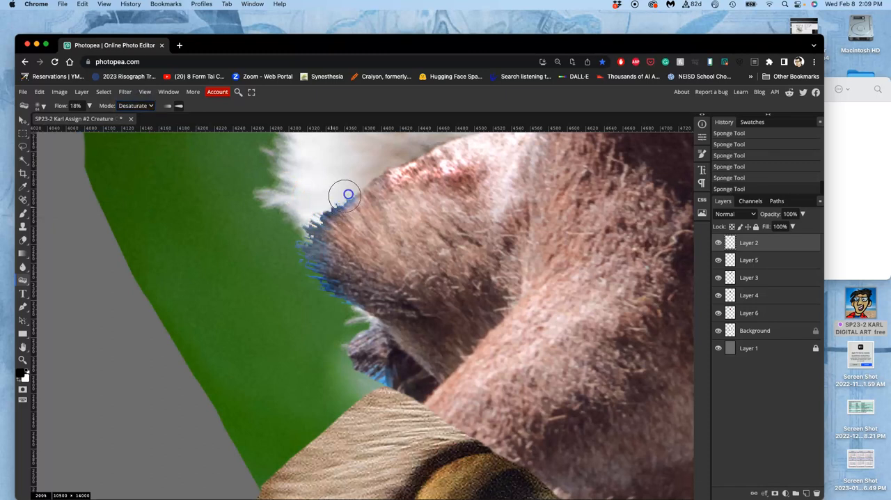
{"action": "left_click_drag", "start_coordinate": [349, 195], "coordinate": [333, 291]}
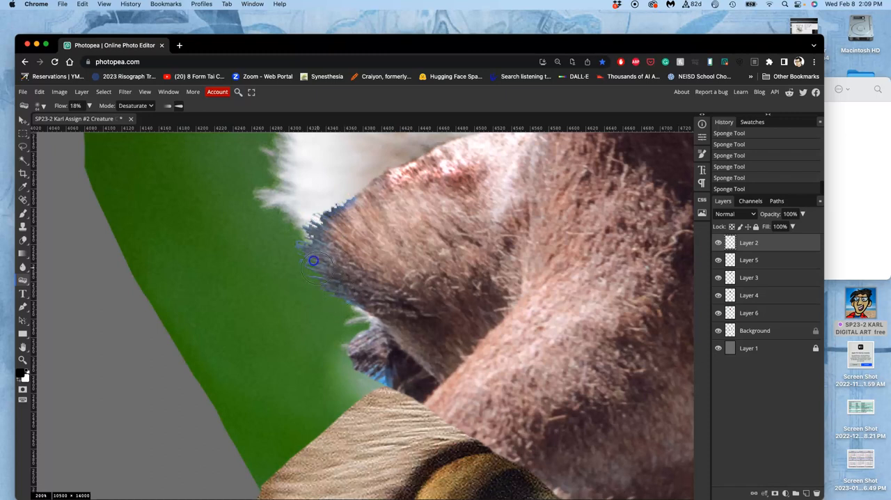
{"action": "left_click_drag", "start_coordinate": [314, 260], "coordinate": [333, 287]}
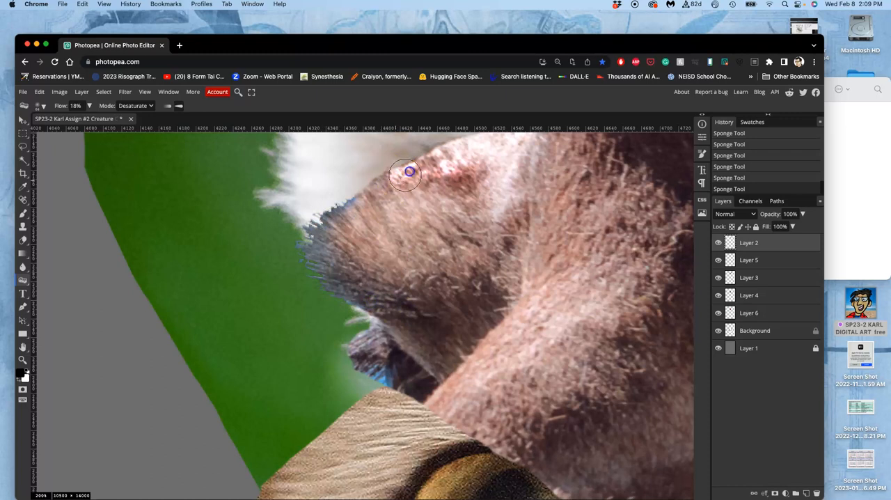
{"action": "left_click_drag", "start_coordinate": [409, 173], "coordinate": [477, 178]}
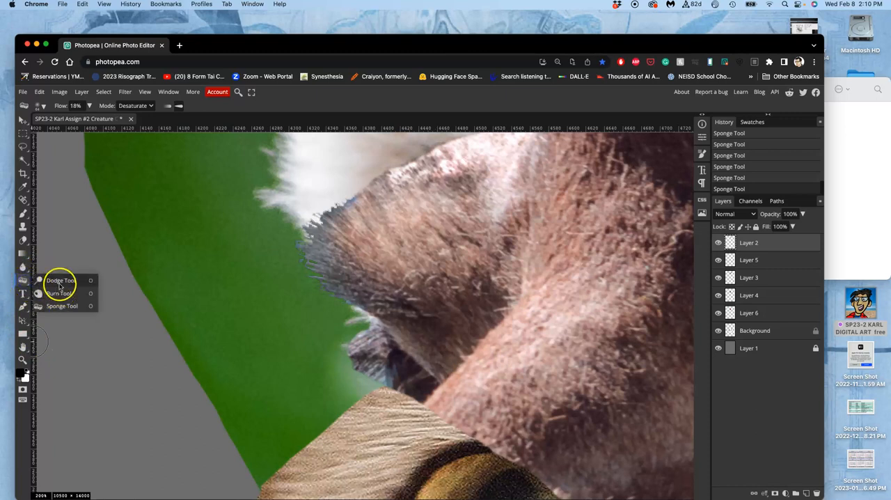
- Dodge the giraffe fur edge beside the ear tuft at Midtones, about 22% exposure
{"action": "left_click", "coordinate": [60, 281]}
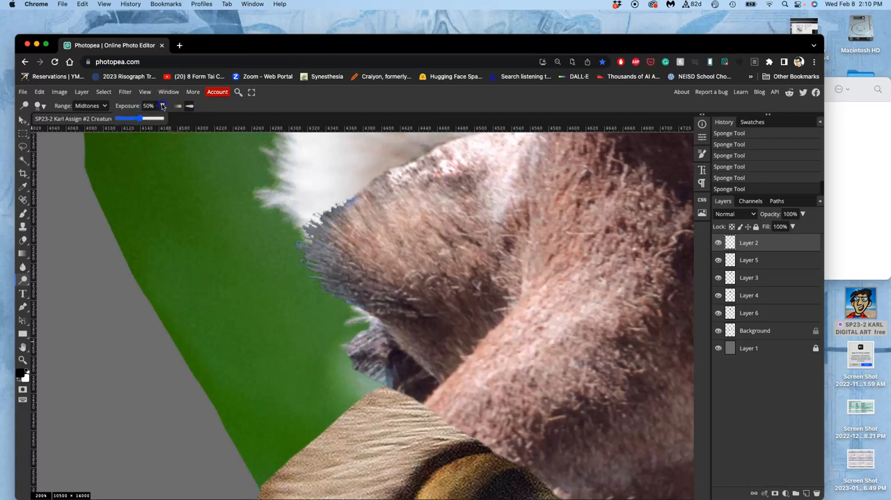
{"action": "left_click_drag", "start_coordinate": [142, 117], "coordinate": [124, 117]}
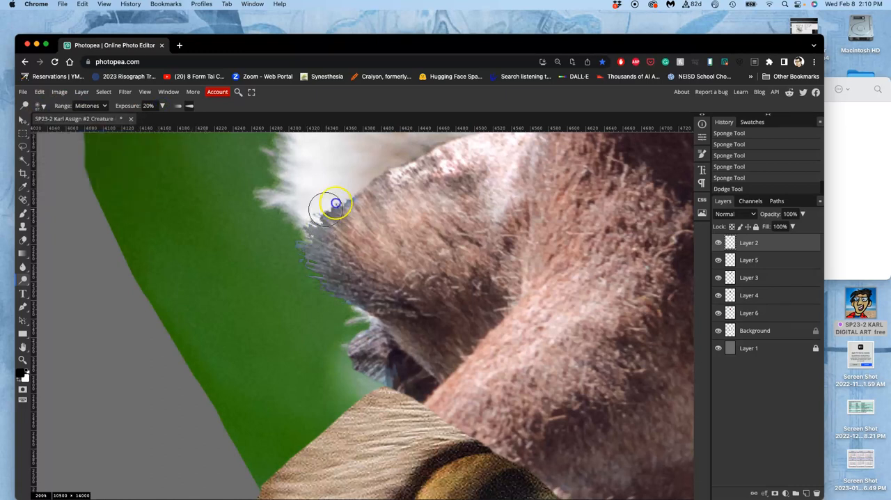
{"action": "left_click_drag", "start_coordinate": [337, 202], "coordinate": [303, 261]}
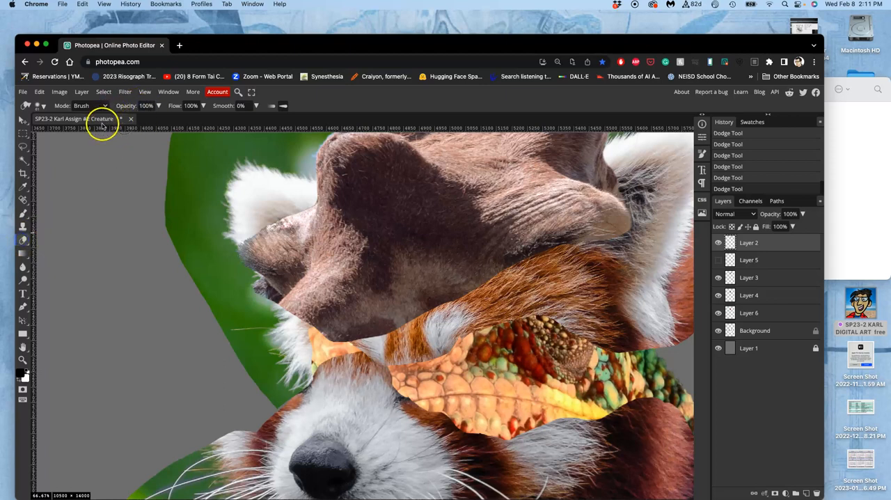
- Erase the giraffe head's hard lower edge with a large 0% hardness brush over the orange and white fur
{"action": "left_click", "coordinate": [43, 106]}
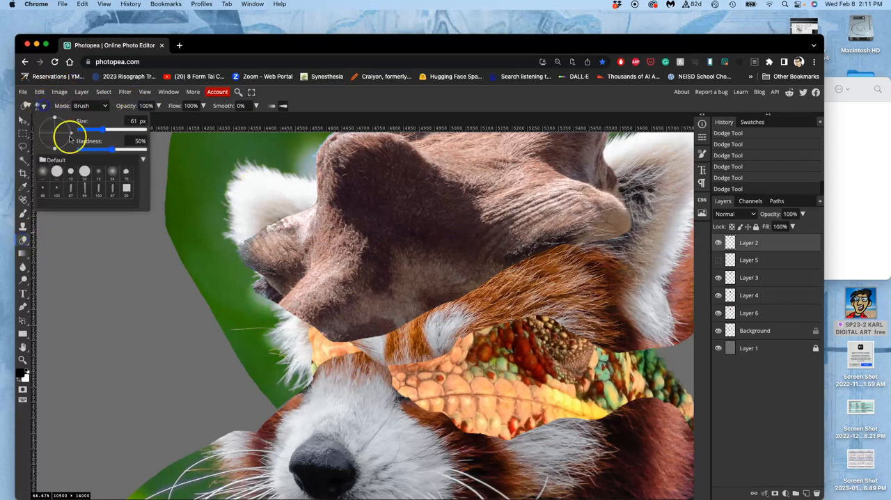
{"action": "left_click_drag", "start_coordinate": [98, 131], "coordinate": [112, 131]}
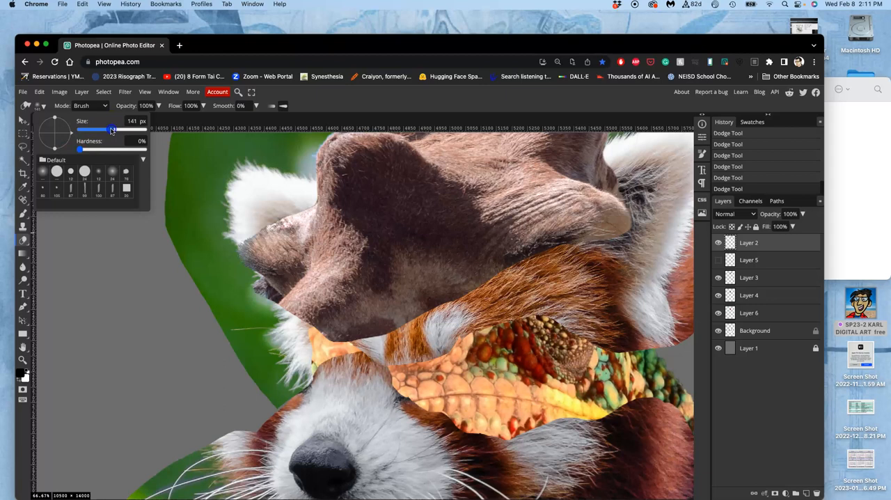
{"action": "left_click_drag", "start_coordinate": [111, 131], "coordinate": [100, 131]}
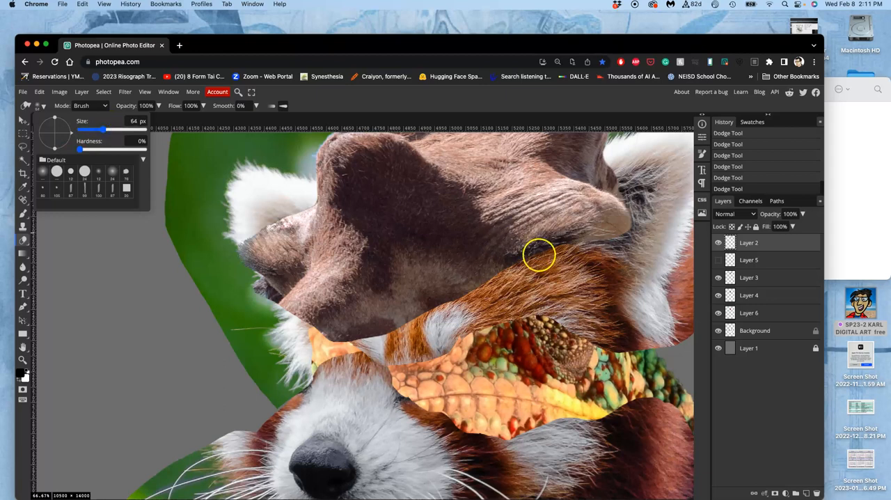
{"action": "left_click_drag", "start_coordinate": [103, 131], "coordinate": [114, 131]}
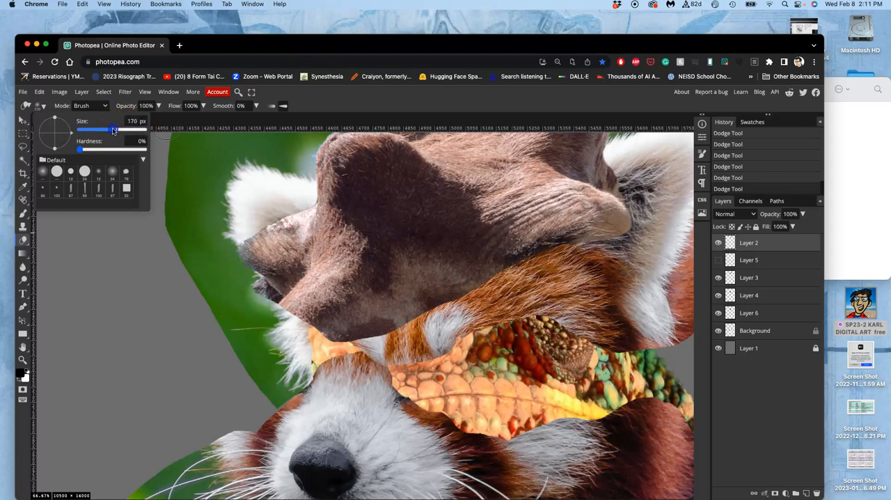
{"action": "left_click_drag", "start_coordinate": [117, 131], "coordinate": [114, 131]}
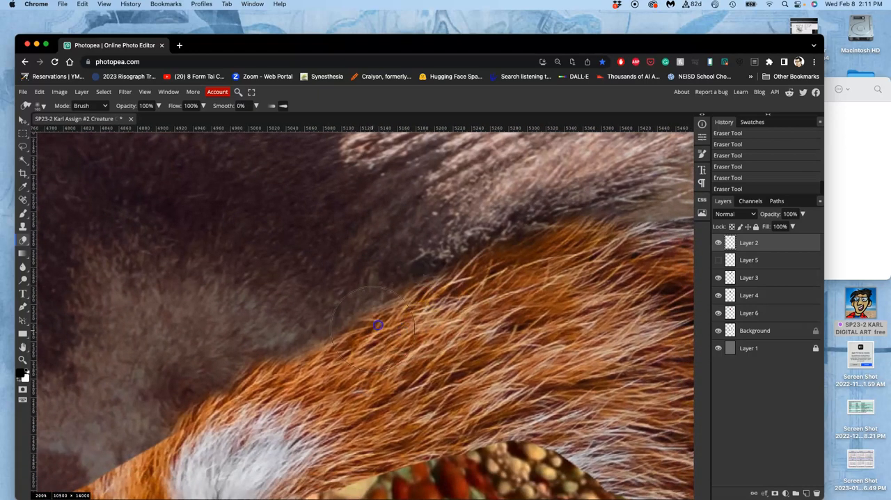
{"action": "left_click_drag", "start_coordinate": [379, 324], "coordinate": [318, 351]}
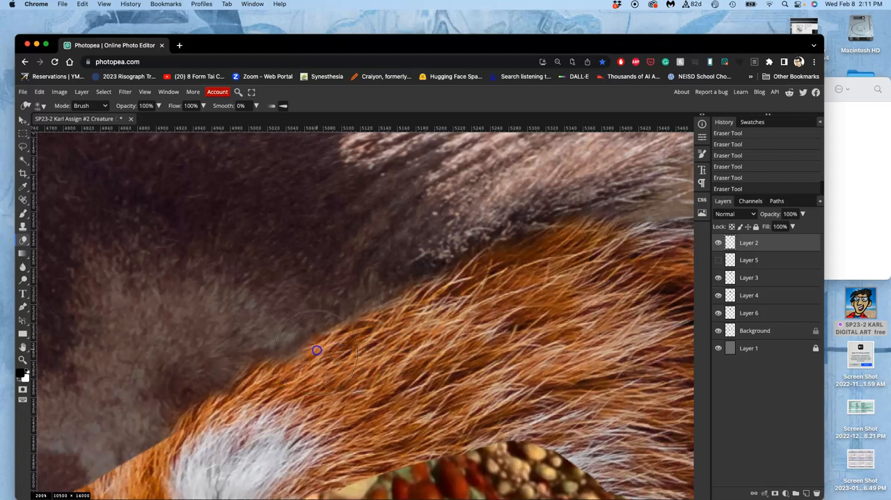
{"action": "left_click_drag", "start_coordinate": [318, 351], "coordinate": [273, 376]}
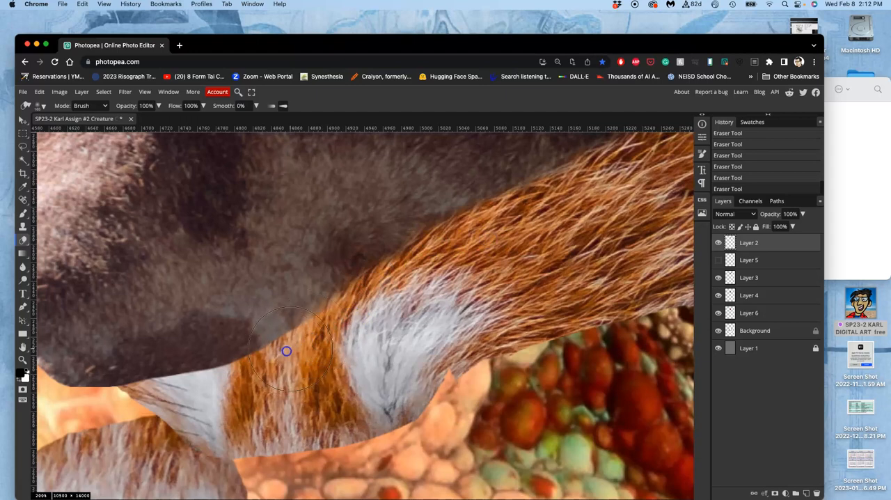
{"action": "left_click_drag", "start_coordinate": [287, 351], "coordinate": [402, 276]}
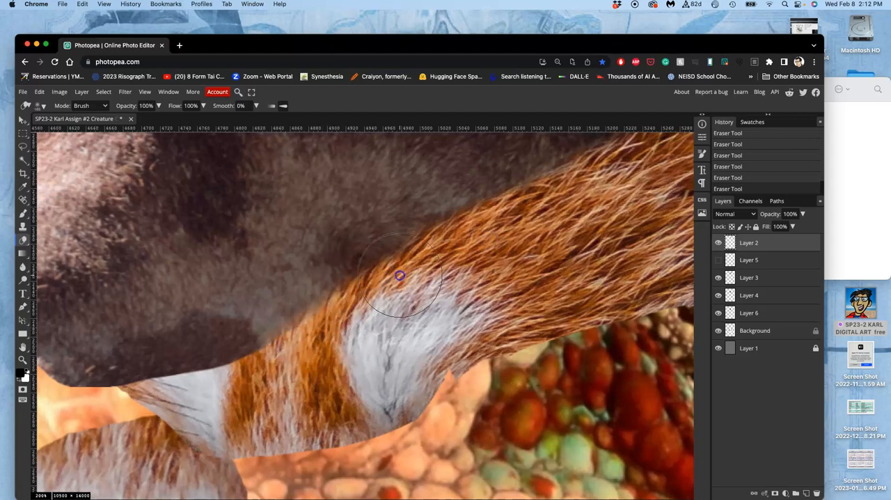
{"action": "left_click_drag", "start_coordinate": [401, 276], "coordinate": [280, 354]}
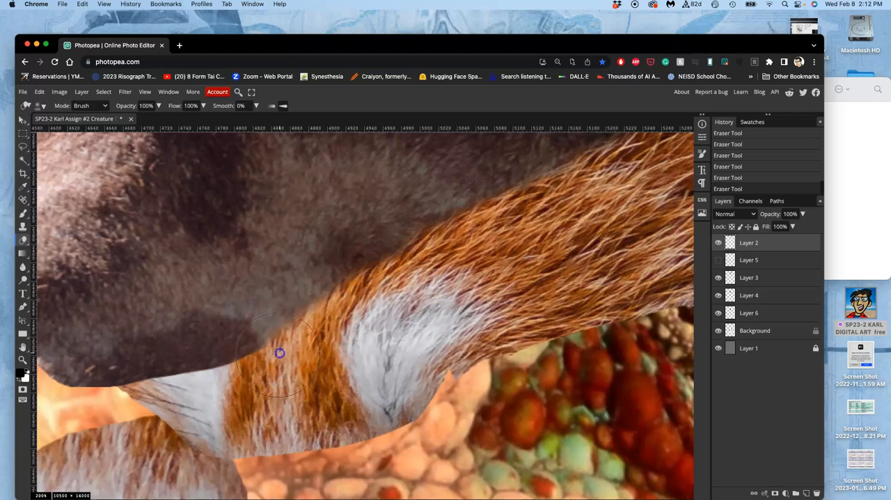
{"action": "left_click_drag", "start_coordinate": [278, 353], "coordinate": [261, 343]}
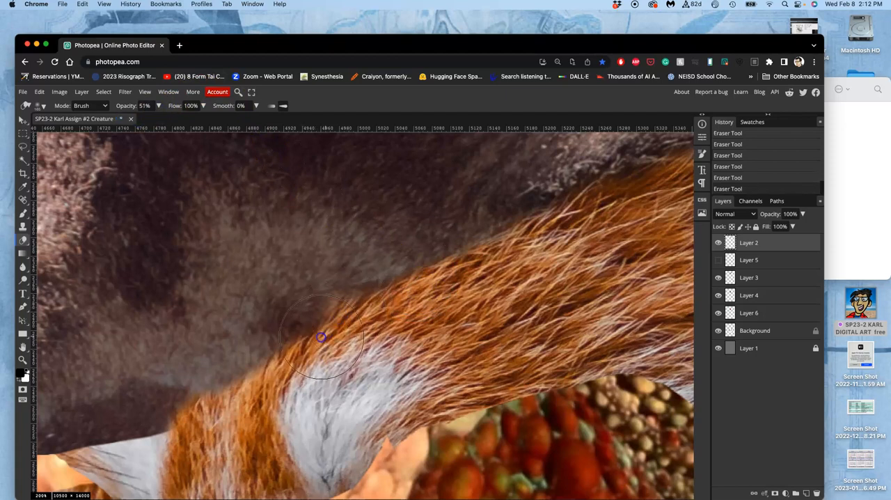
- Fade the remaining giraffe edges into the orange fur with a 51% opacity eraser
{"action": "left_click_drag", "start_coordinate": [320, 337], "coordinate": [244, 389]}
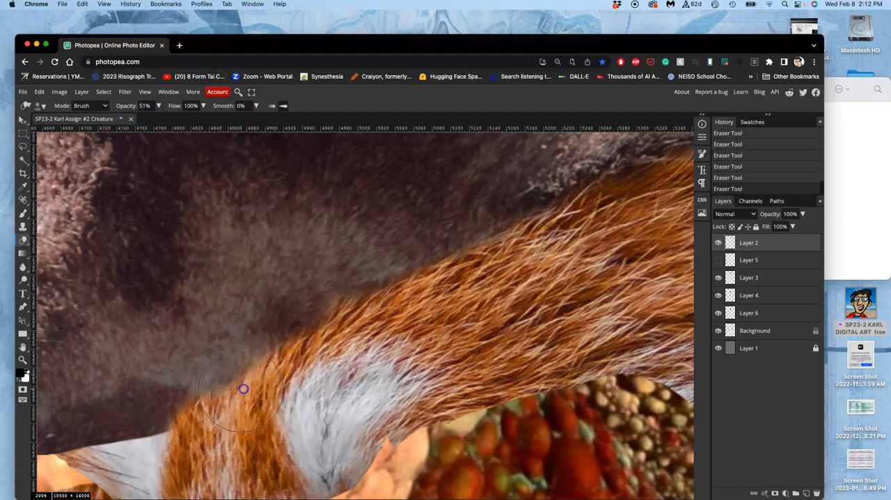
{"action": "left_click_drag", "start_coordinate": [244, 389], "coordinate": [299, 346]}
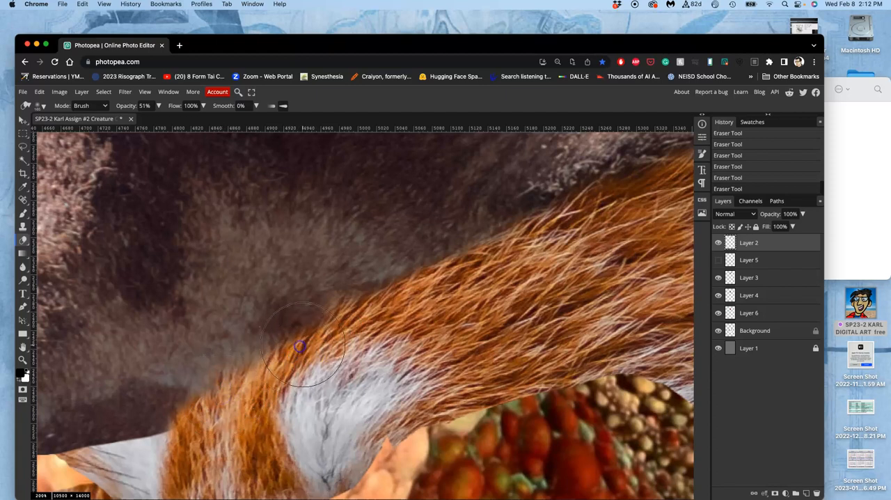
{"action": "left_click_drag", "start_coordinate": [300, 349], "coordinate": [482, 248]}
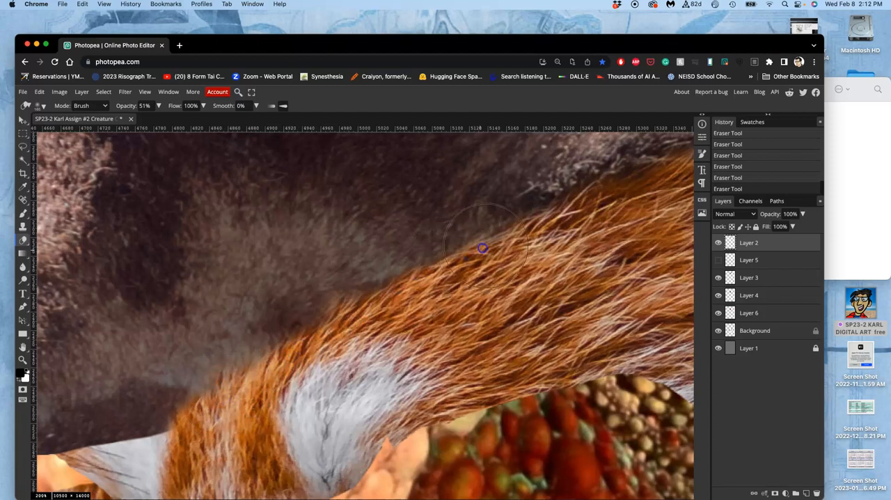
{"action": "left_click_drag", "start_coordinate": [482, 248], "coordinate": [582, 212]}
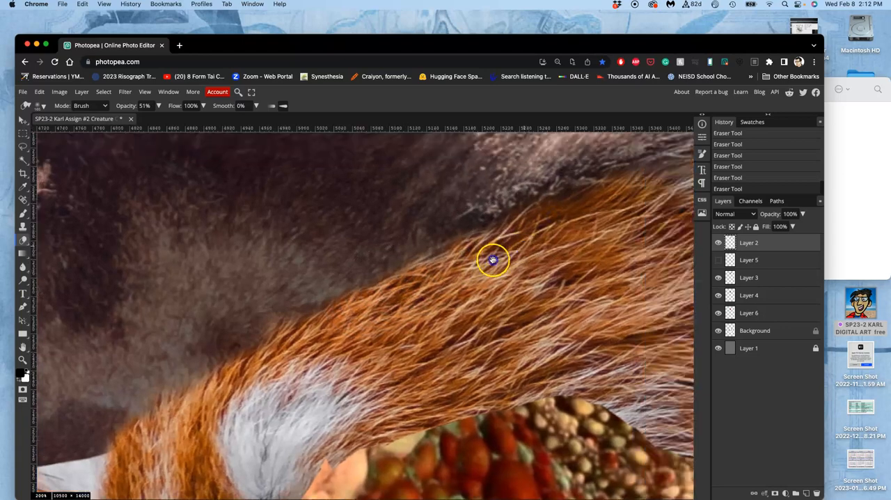
{"action": "left_click_drag", "start_coordinate": [493, 261], "coordinate": [399, 337]}
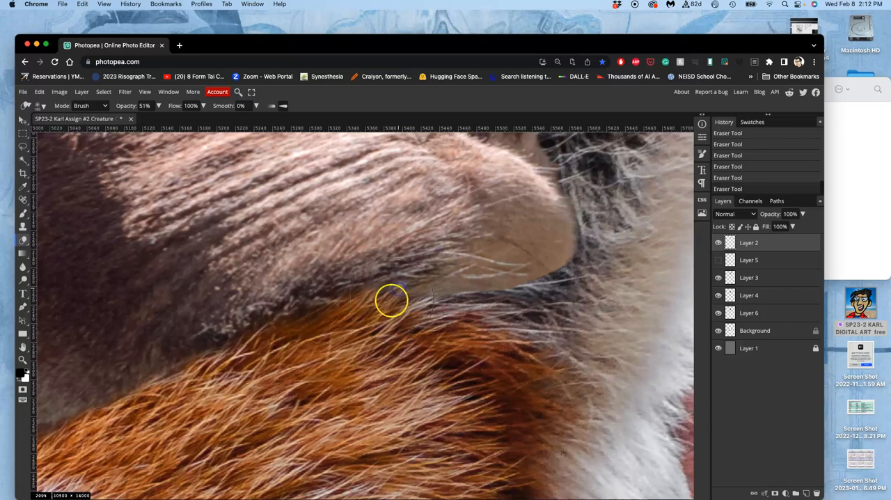
{"action": "mouse_move", "coordinate": [444, 246]}
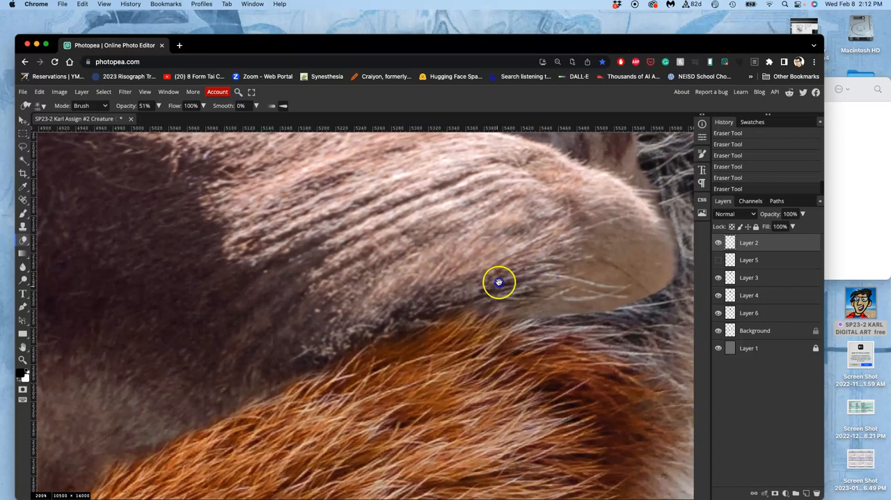
{"action": "left_click_drag", "start_coordinate": [498, 281], "coordinate": [438, 242]}
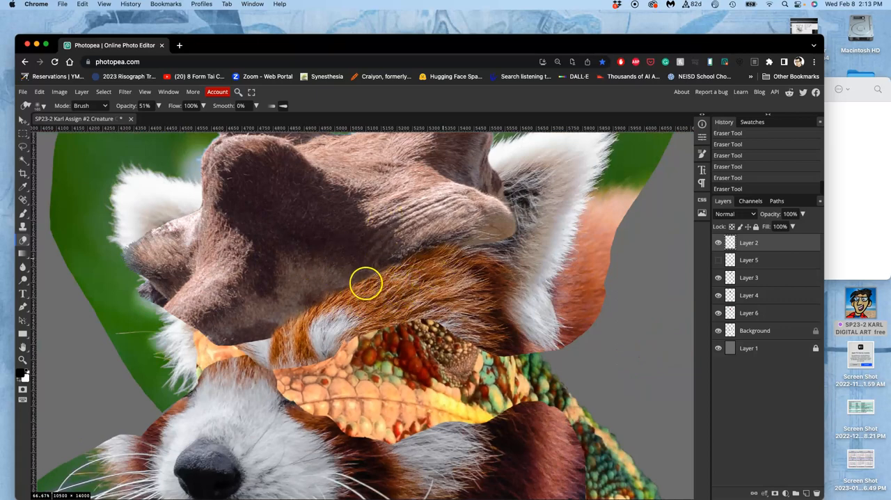
{"action": "mouse_move", "coordinate": [376, 278]}
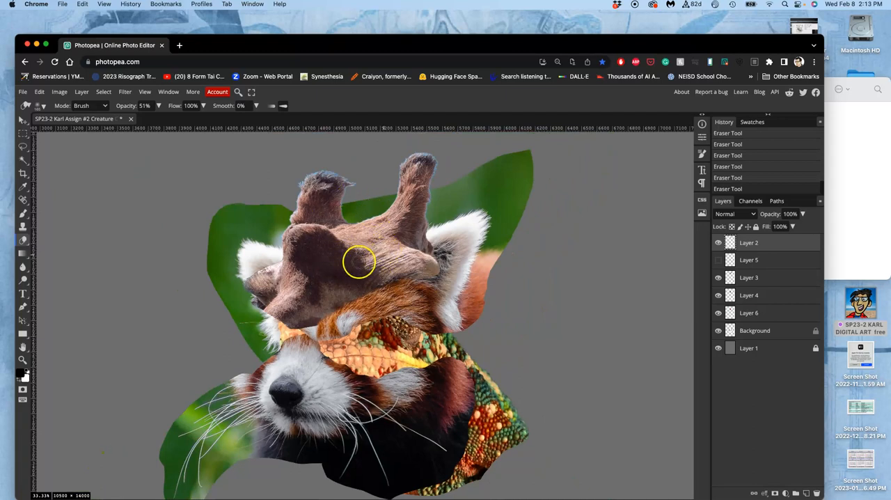
{"action": "left_click", "coordinate": [718, 260]}
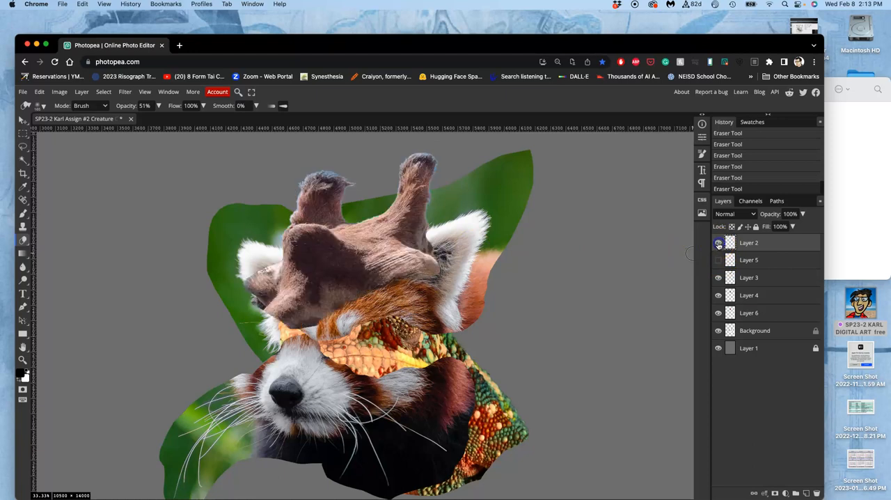
- Apply a Hue/Saturation adjustment boosting saturation and shifting the giraffe head toward red
{"action": "left_click", "coordinate": [59, 92]}
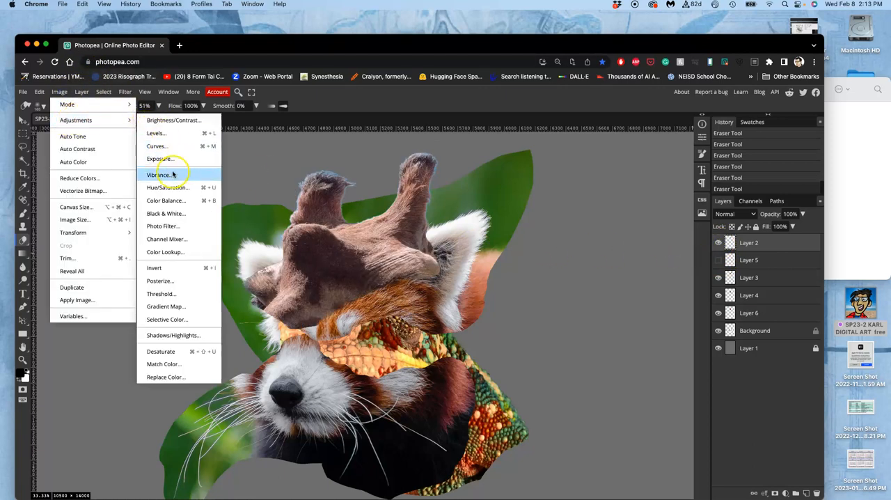
{"action": "mouse_move", "coordinate": [167, 187]}
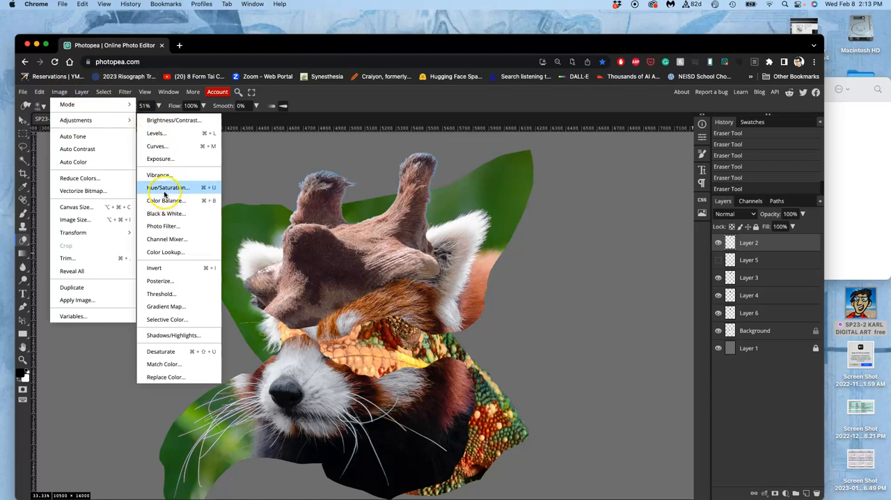
{"action": "left_click", "coordinate": [167, 186]}
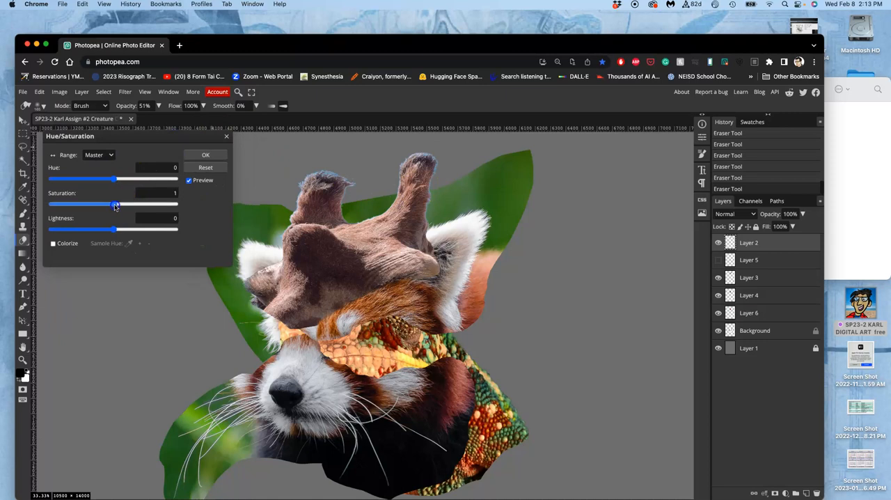
{"action": "left_click_drag", "start_coordinate": [114, 203], "coordinate": [128, 203]}
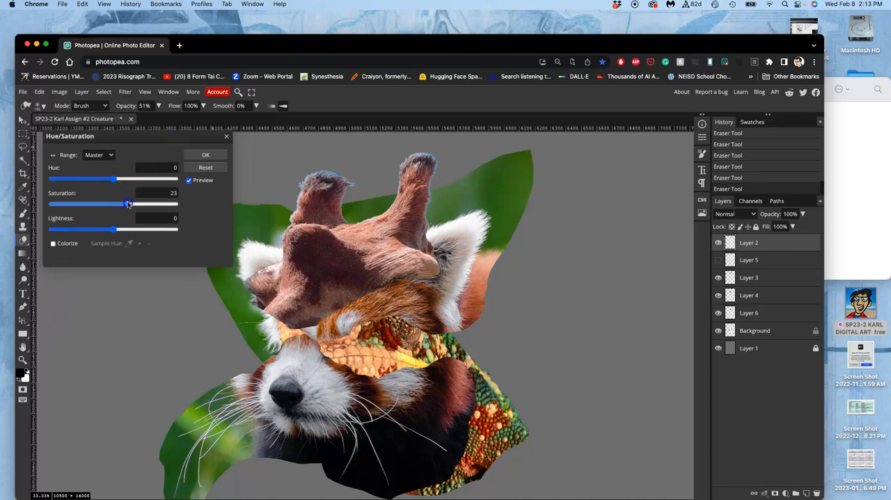
{"action": "left_click_drag", "start_coordinate": [128, 178], "coordinate": [114, 178]}
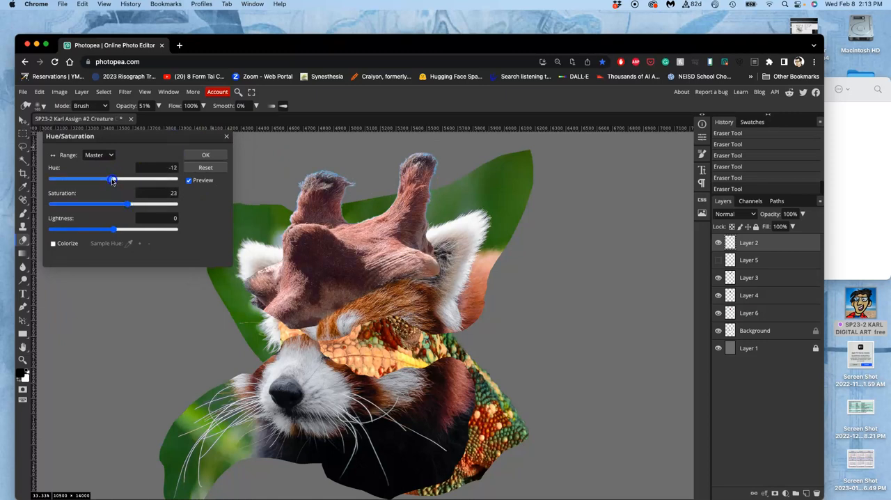
{"action": "left_click_drag", "start_coordinate": [114, 179], "coordinate": [119, 180]}
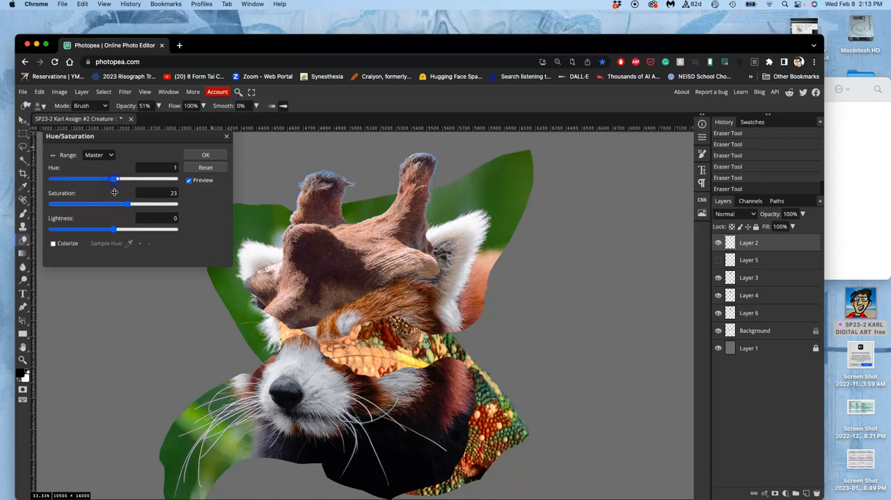
{"action": "left_click", "coordinate": [206, 155]}
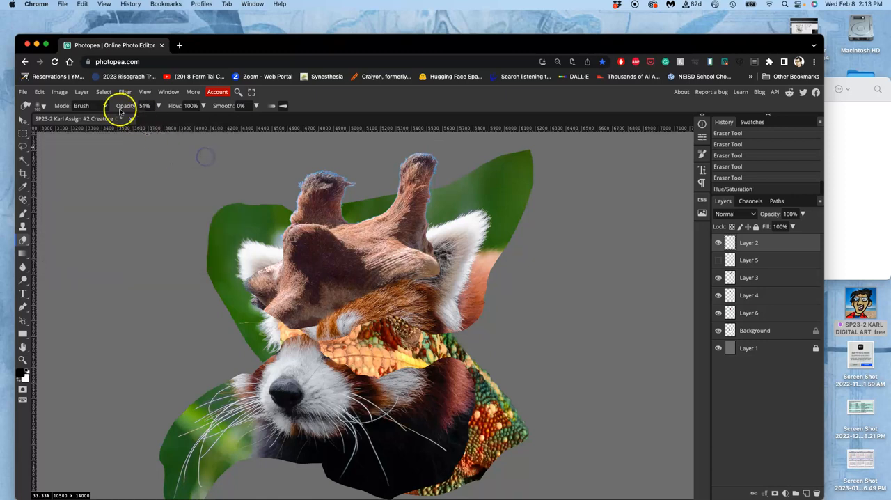
- Apply Color Balance with highlights Cyan-Red +13 and Yellow-Blue -24
{"action": "left_click", "coordinate": [58, 92]}
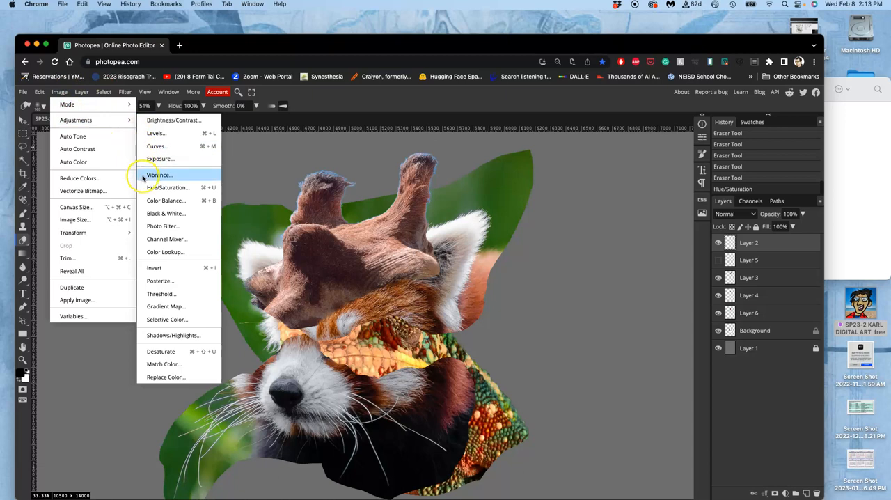
{"action": "left_click", "coordinate": [166, 200]}
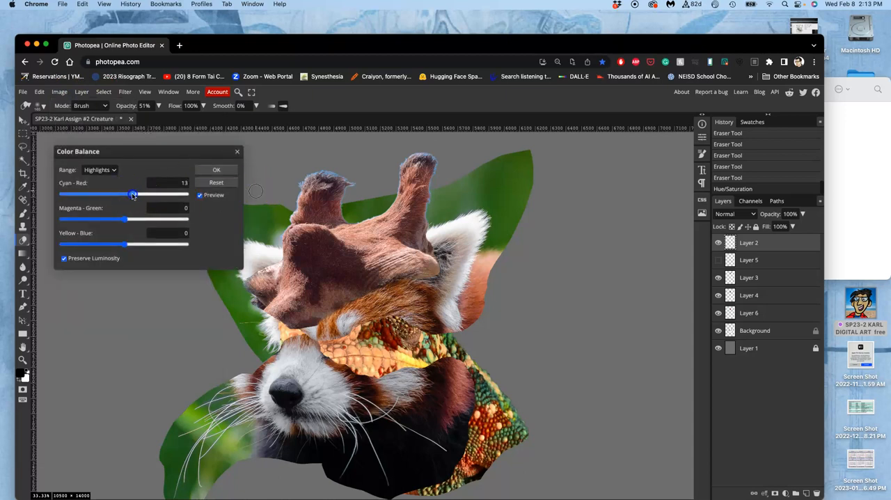
{"action": "left_click_drag", "start_coordinate": [127, 243], "coordinate": [106, 242]}
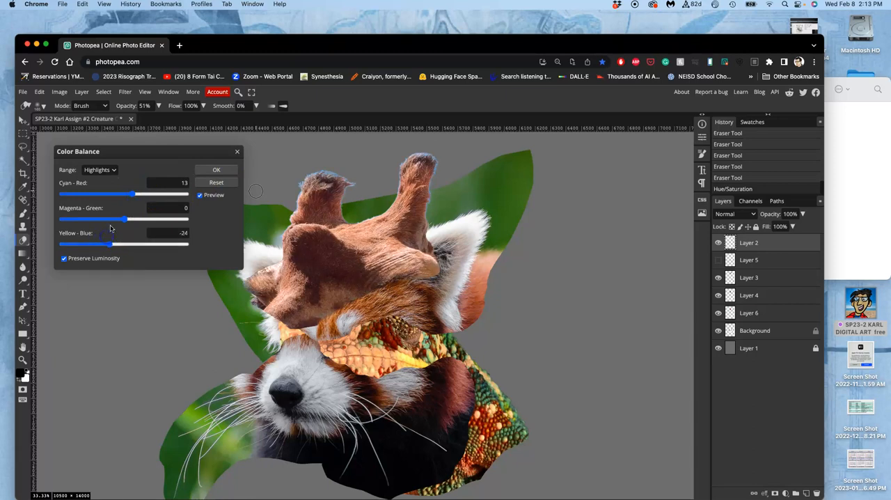
{"action": "left_click", "coordinate": [217, 170]}
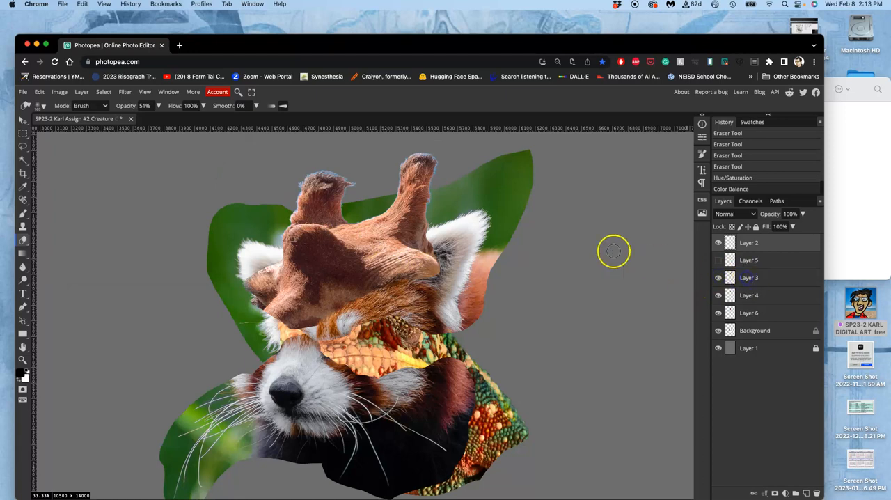
- Apply a Levels adjustment nudging the black point to deepen shadows
{"action": "left_click", "coordinate": [59, 92]}
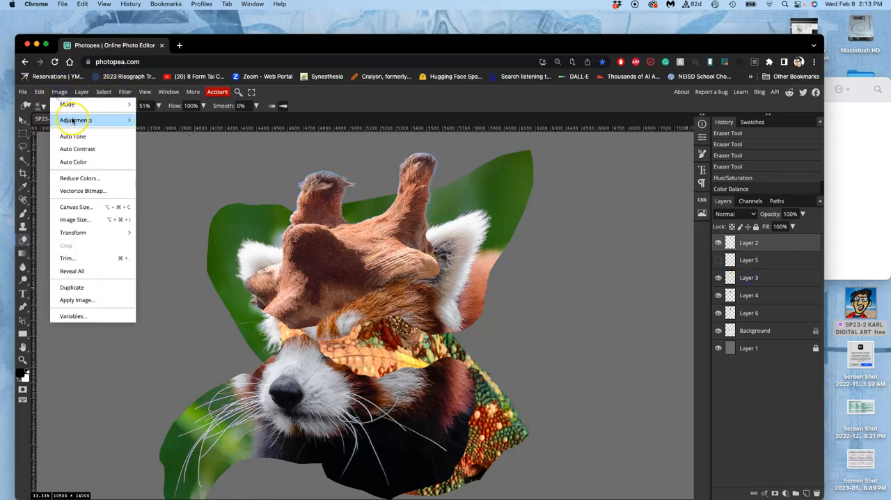
{"action": "left_click", "coordinate": [75, 120]}
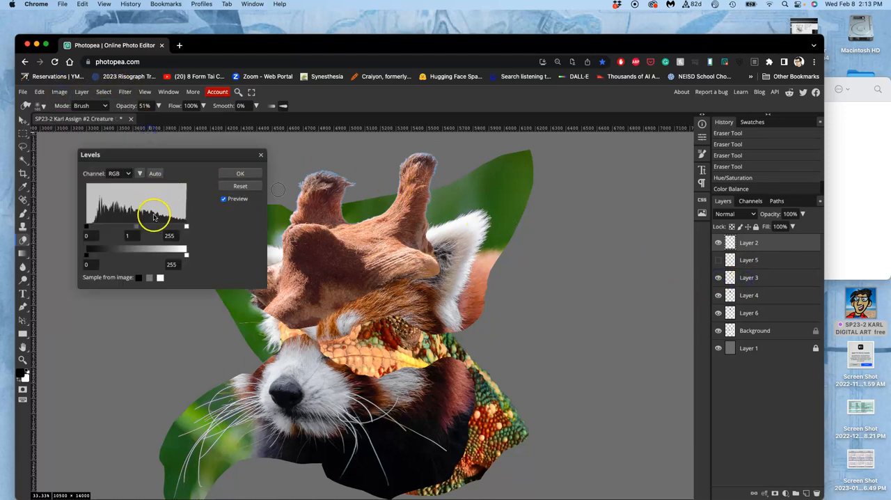
{"action": "left_click_drag", "start_coordinate": [87, 225], "coordinate": [89, 225]}
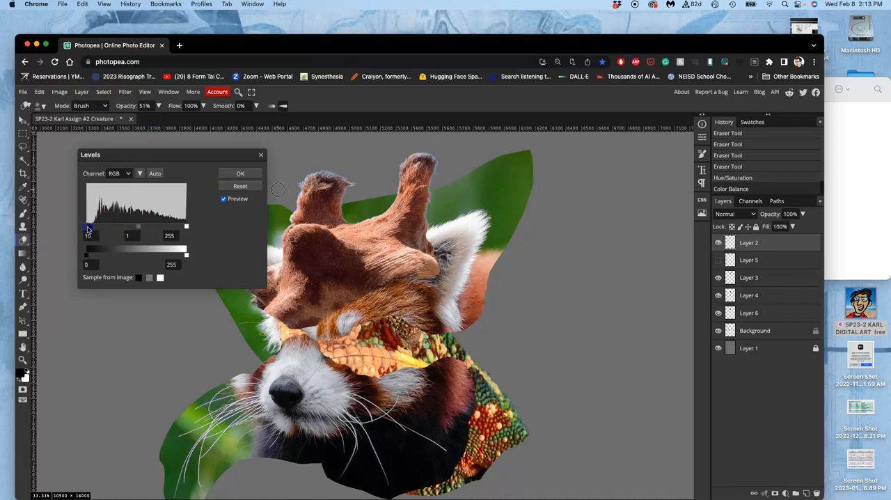
{"action": "left_click_drag", "start_coordinate": [91, 226], "coordinate": [87, 226]}
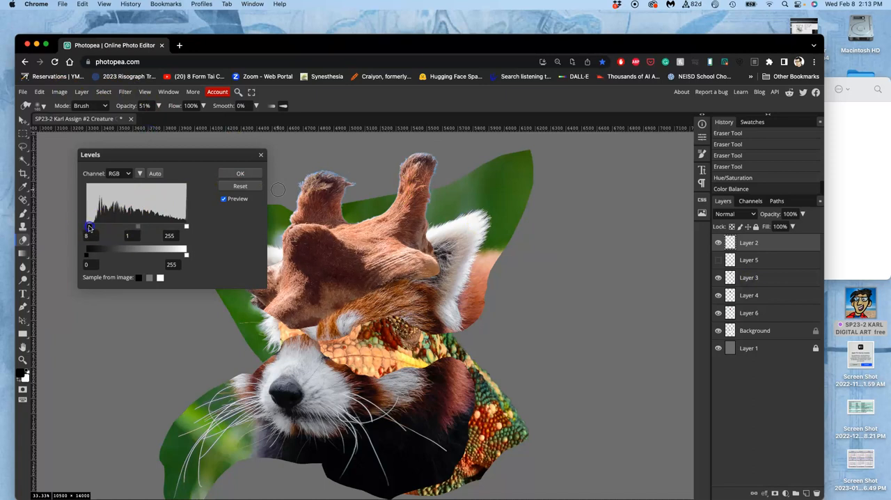
{"action": "left_click", "coordinate": [239, 173]}
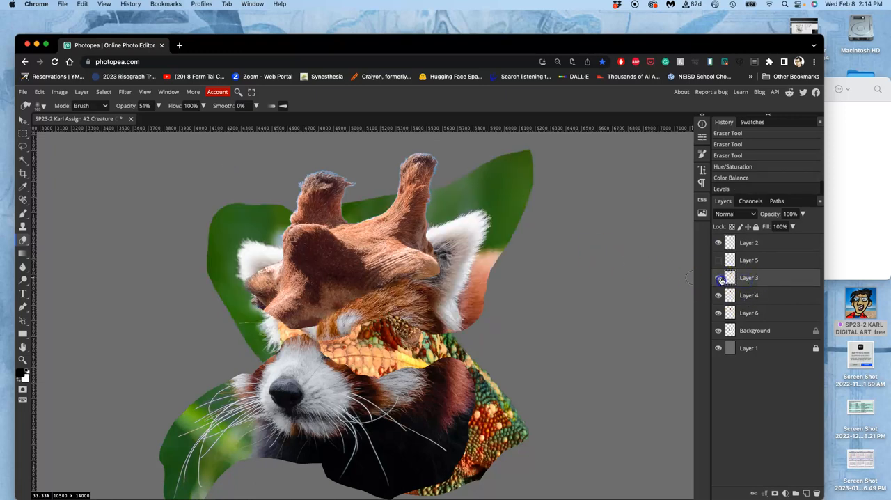
- Apply a second Levels pass pulling in the white point, shifting midtones and lowering output white
{"action": "left_click", "coordinate": [59, 92]}
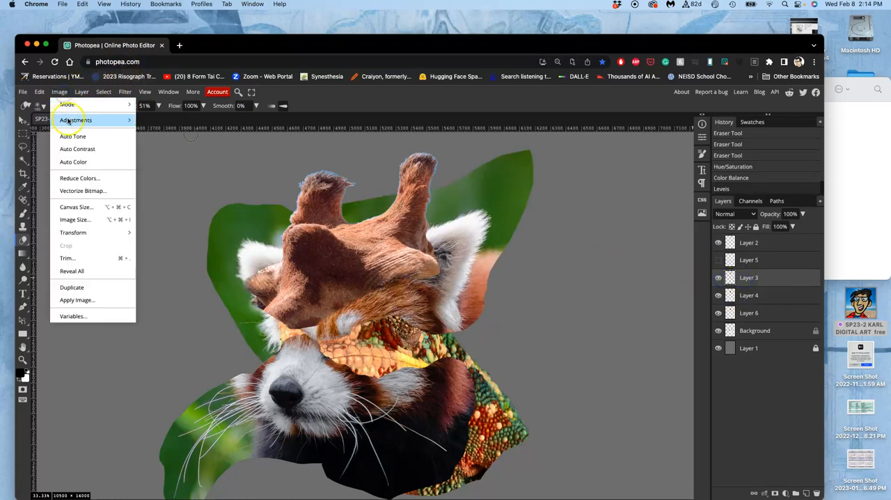
{"action": "left_click", "coordinate": [75, 120]}
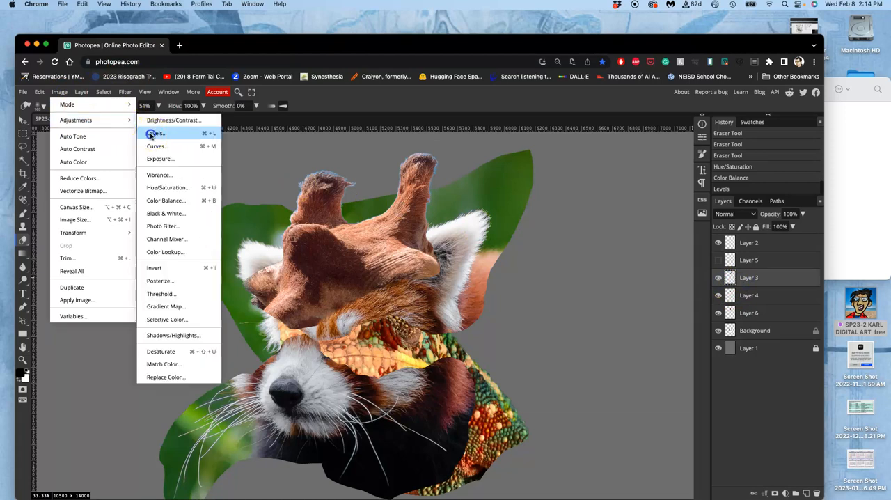
{"action": "left_click", "coordinate": [155, 134]}
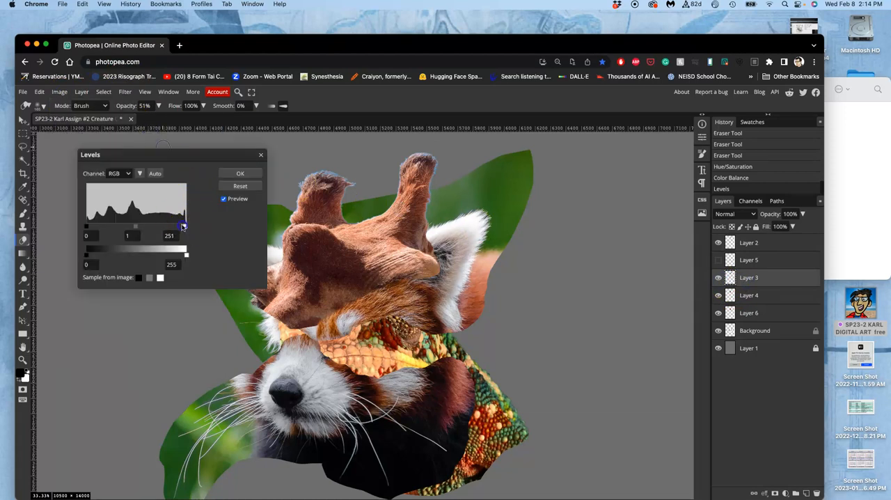
{"action": "left_click_drag", "start_coordinate": [187, 226], "coordinate": [181, 226]}
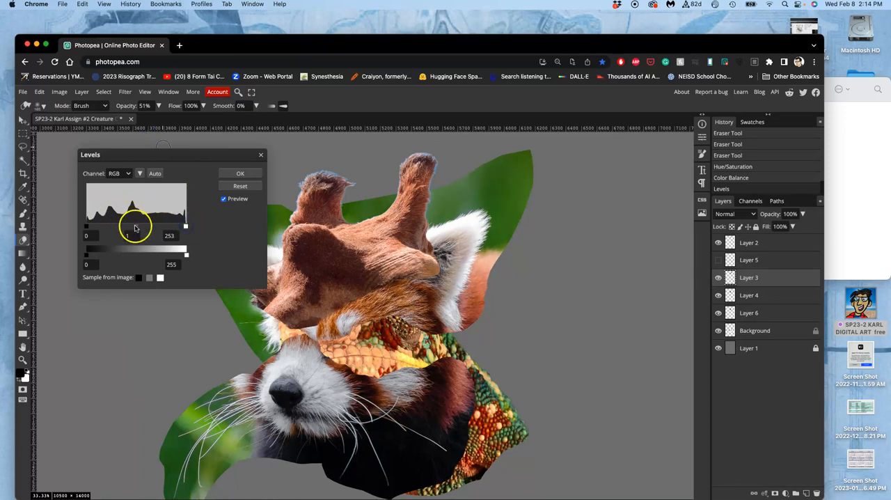
{"action": "left_click_drag", "start_coordinate": [127, 226], "coordinate": [139, 226]}
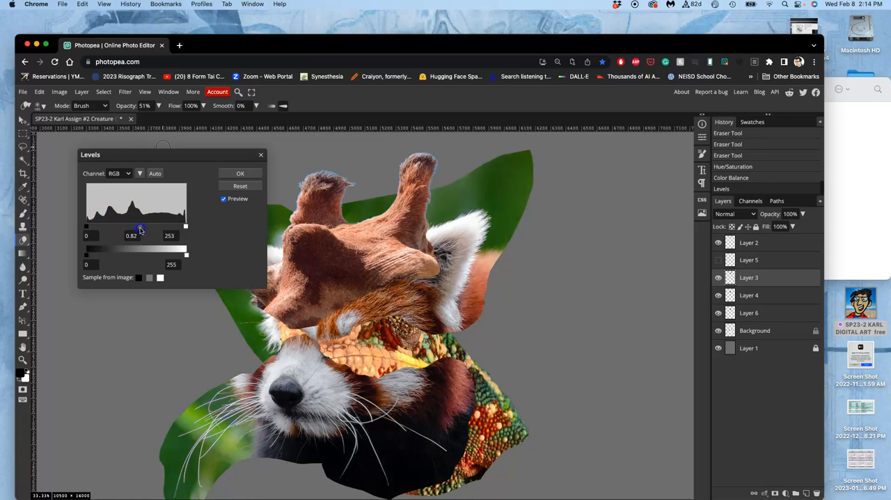
{"action": "left_click_drag", "start_coordinate": [139, 232], "coordinate": [184, 258]}
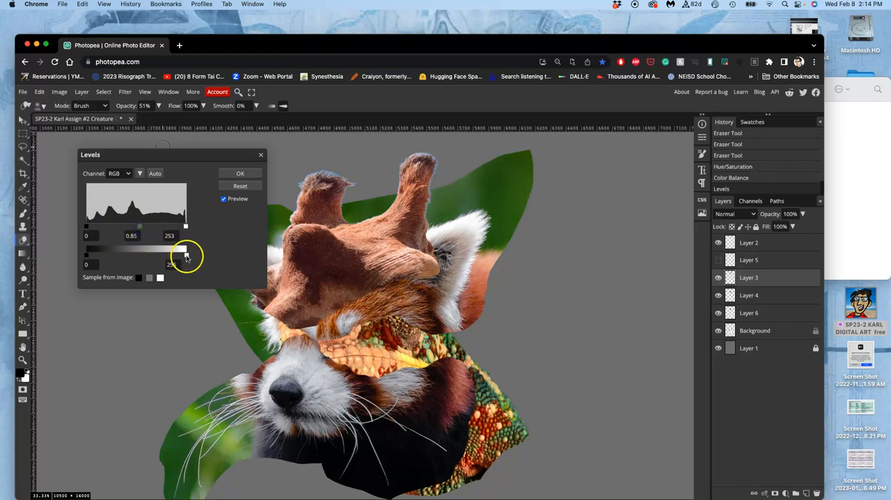
{"action": "left_click_drag", "start_coordinate": [185, 252], "coordinate": [181, 252]}
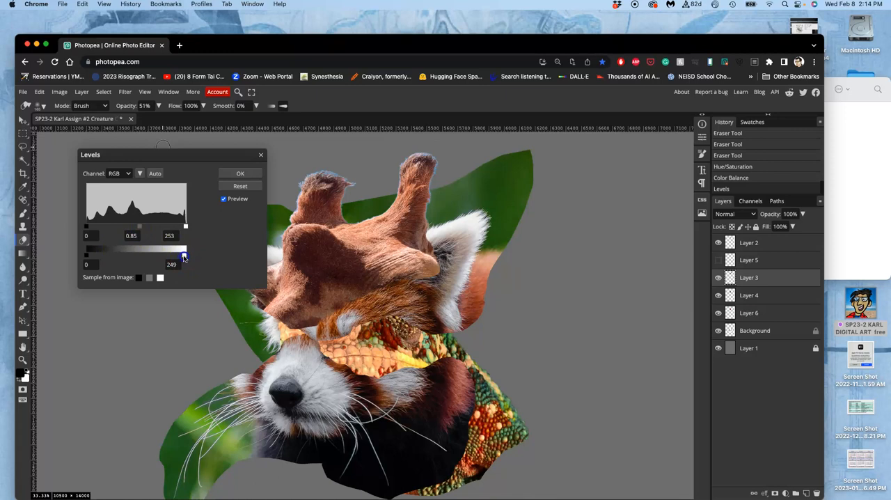
{"action": "left_click_drag", "start_coordinate": [185, 254], "coordinate": [178, 254]}
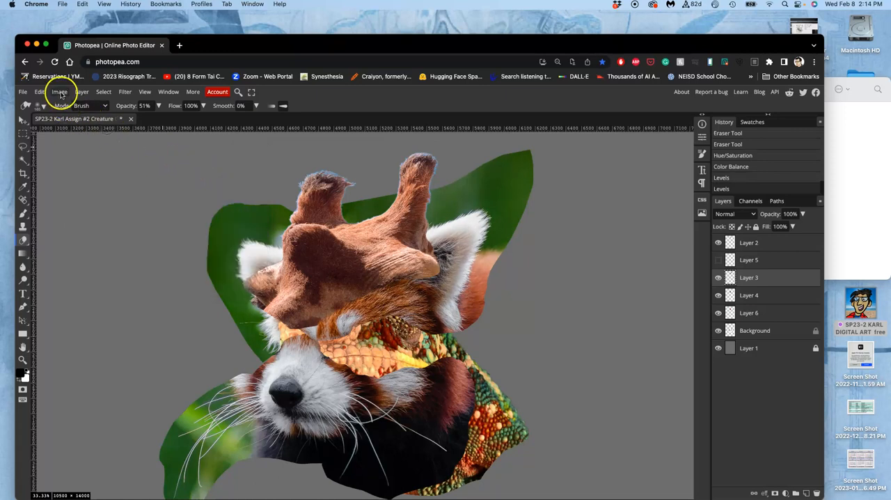
- Apply Color Balance to the ear layer, tweaking highlights, midtones and shadows toward blue
{"action": "left_click", "coordinate": [59, 92]}
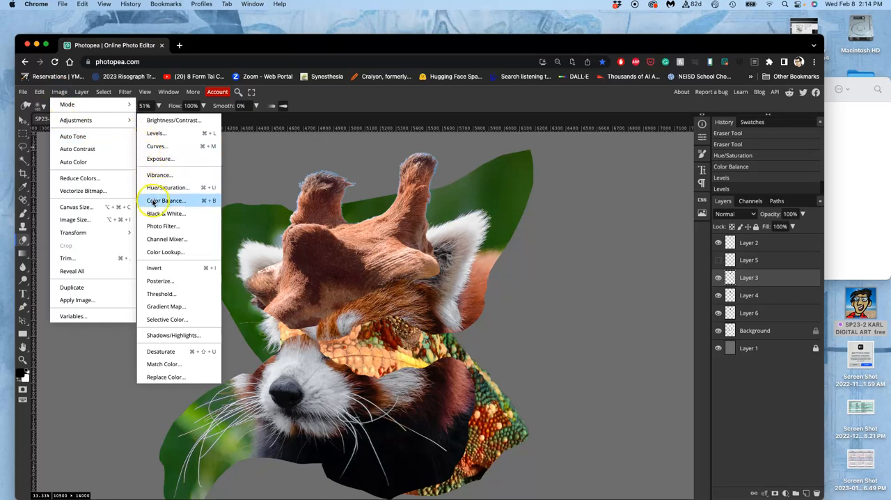
{"action": "left_click", "coordinate": [165, 201]}
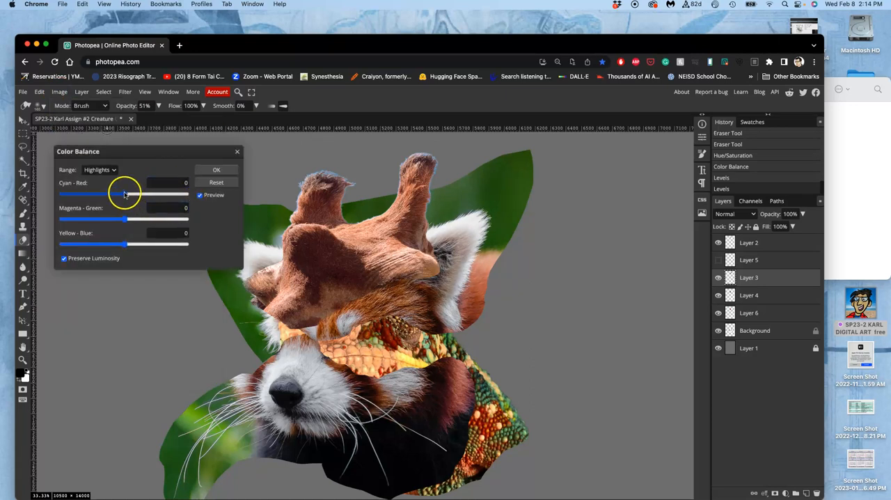
{"action": "left_click_drag", "start_coordinate": [126, 194], "coordinate": [123, 193]}
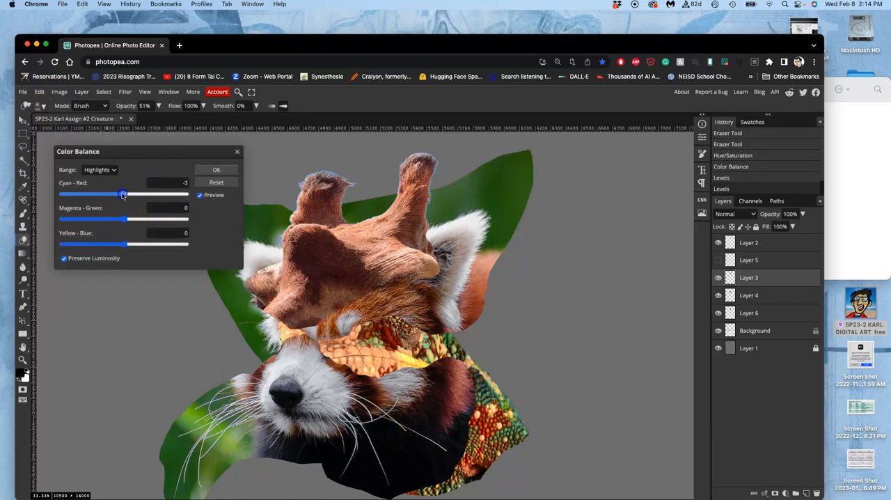
{"action": "left_click_drag", "start_coordinate": [128, 244], "coordinate": [132, 244]}
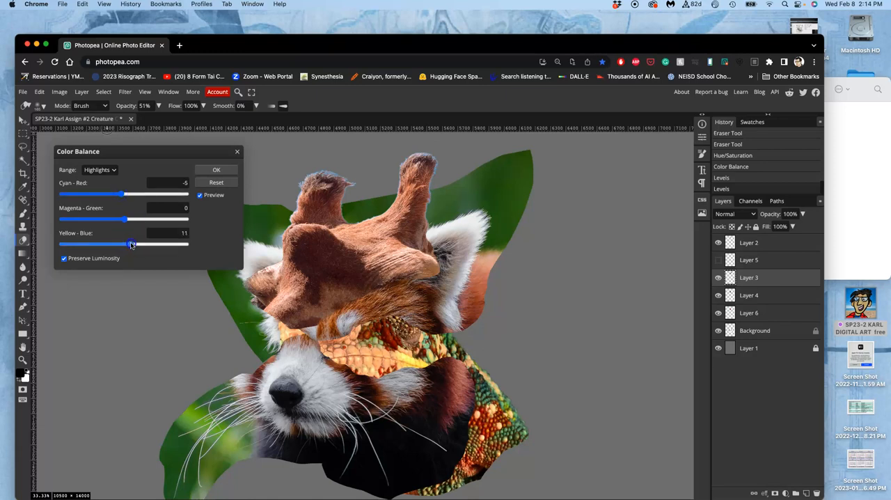
{"action": "left_click", "coordinate": [101, 169]}
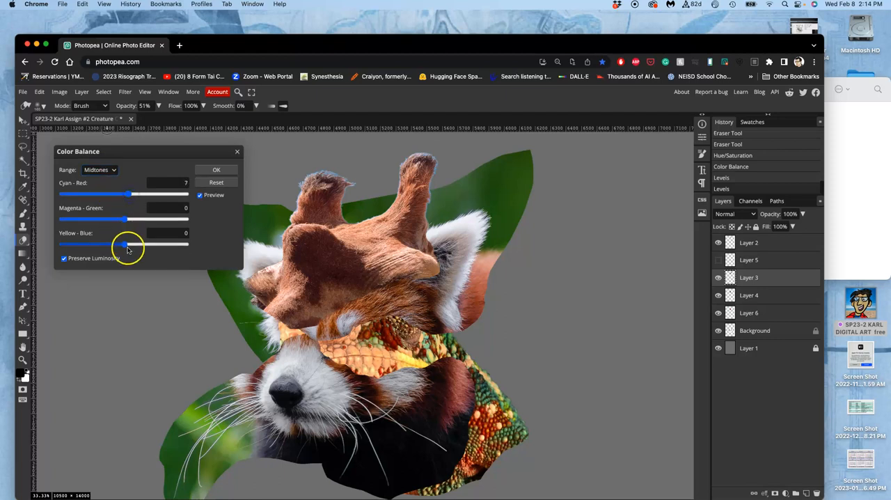
{"action": "left_click_drag", "start_coordinate": [128, 244], "coordinate": [123, 243]}
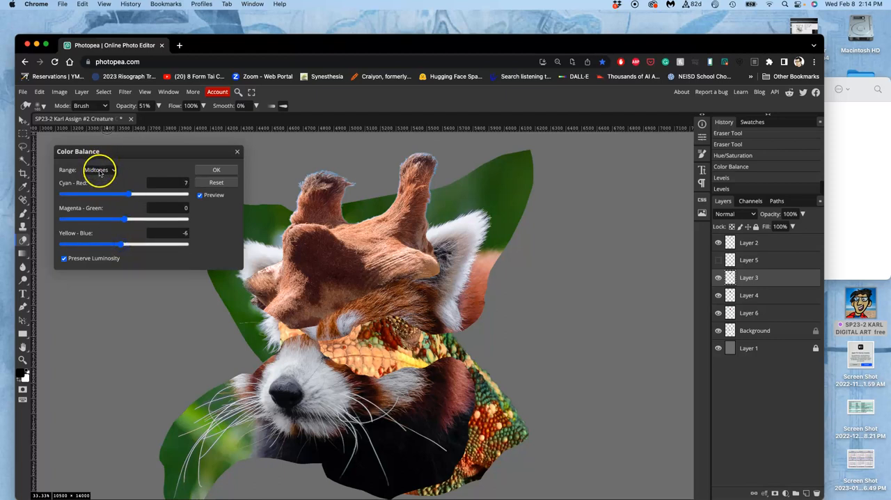
{"action": "left_click", "coordinate": [101, 170]}
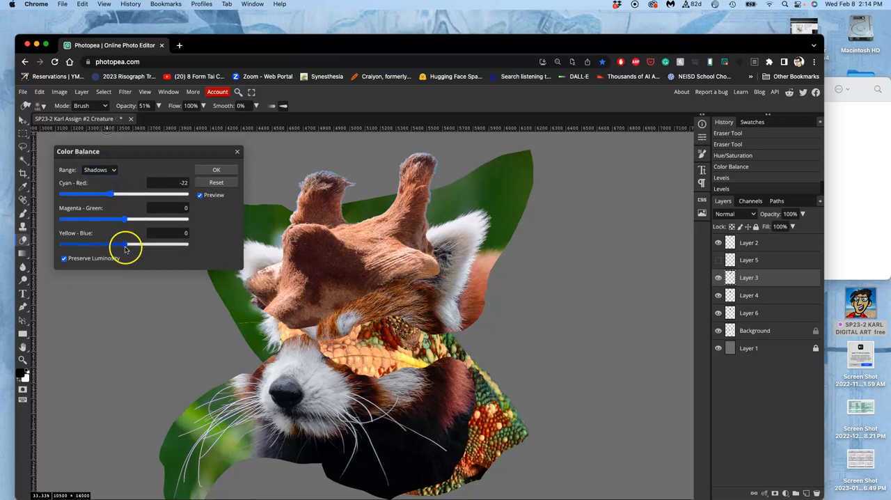
{"action": "left_click_drag", "start_coordinate": [125, 244], "coordinate": [142, 244]}
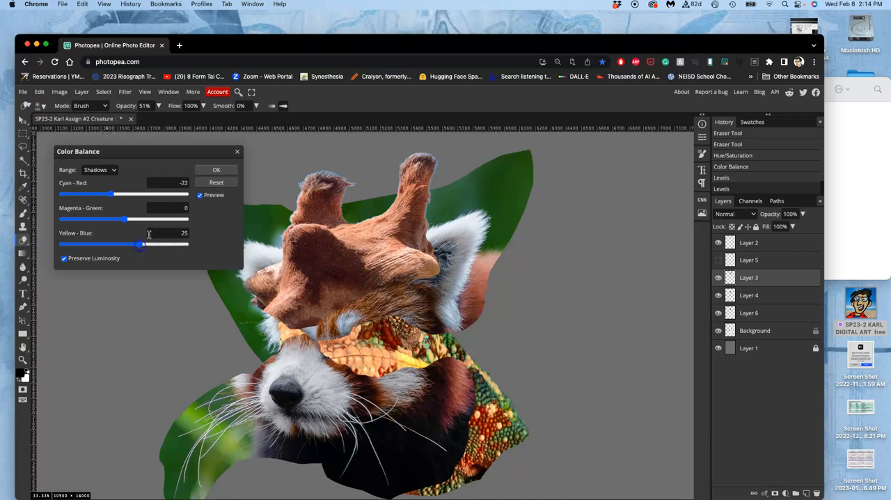
{"action": "left_click", "coordinate": [216, 170]}
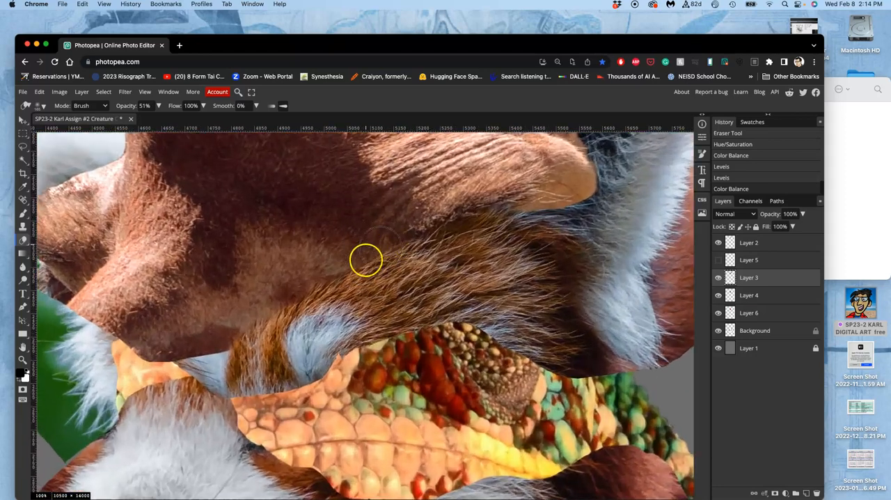
{"action": "mouse_move", "coordinate": [648, 216]}
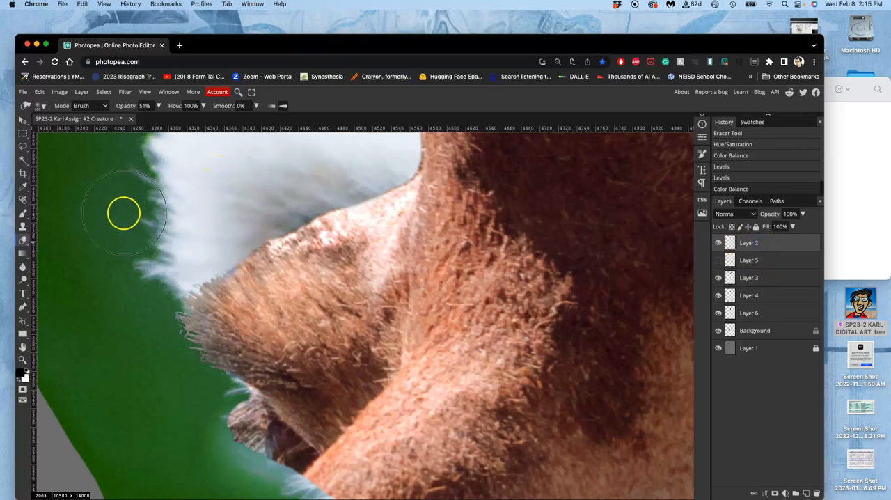
- Dodge and burn the muzzle fur edge, switching Range between Highlights and Midtones
{"action": "left_click", "coordinate": [23, 267]}
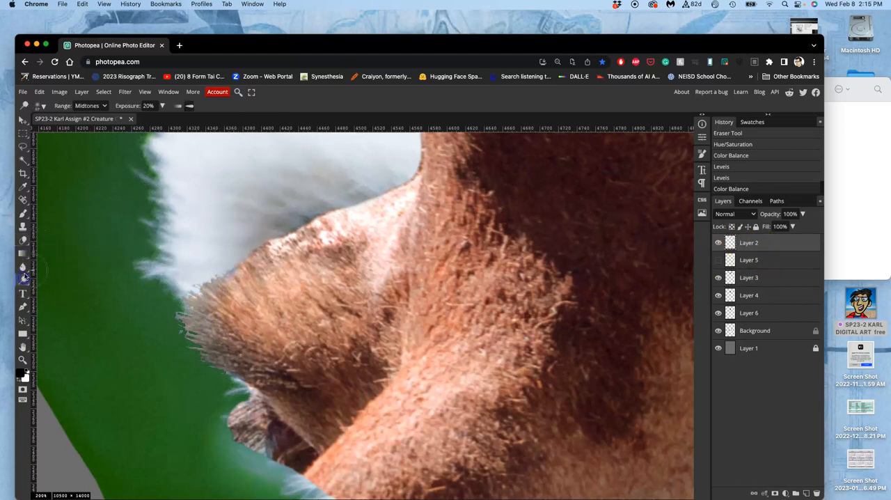
{"action": "left_click", "coordinate": [191, 300]}
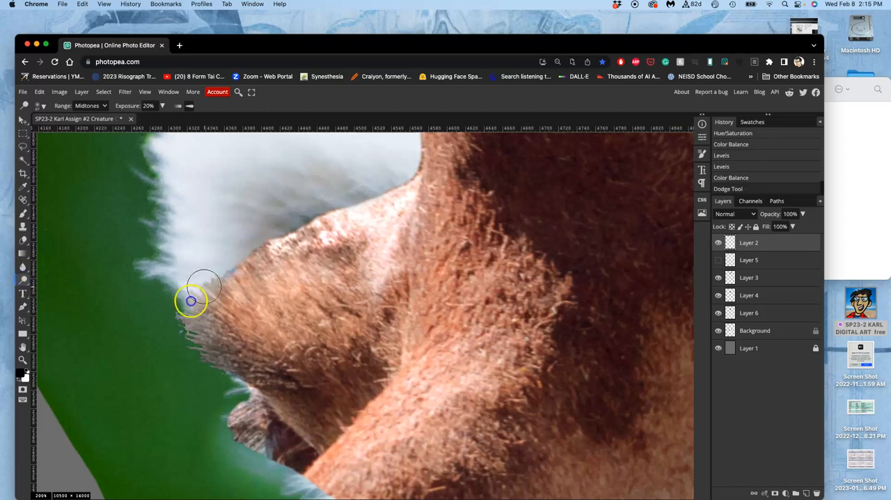
{"action": "left_click_drag", "start_coordinate": [202, 300], "coordinate": [198, 328]}
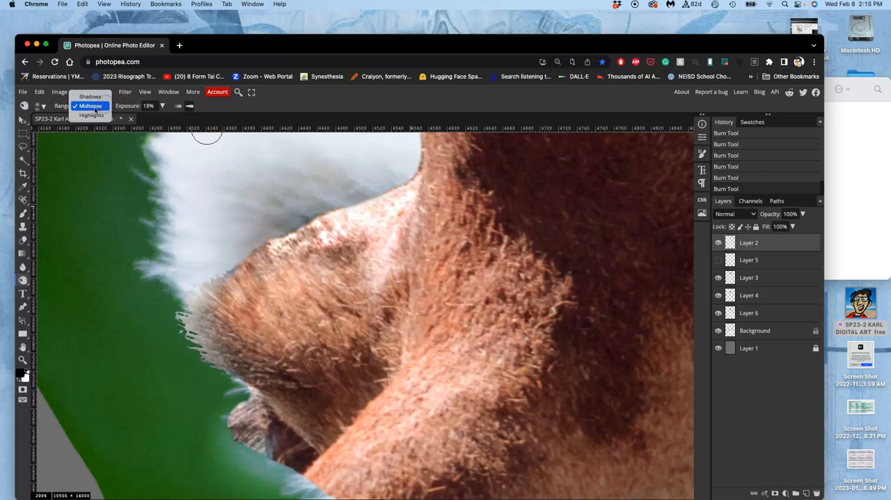
{"action": "left_click", "coordinate": [92, 115]}
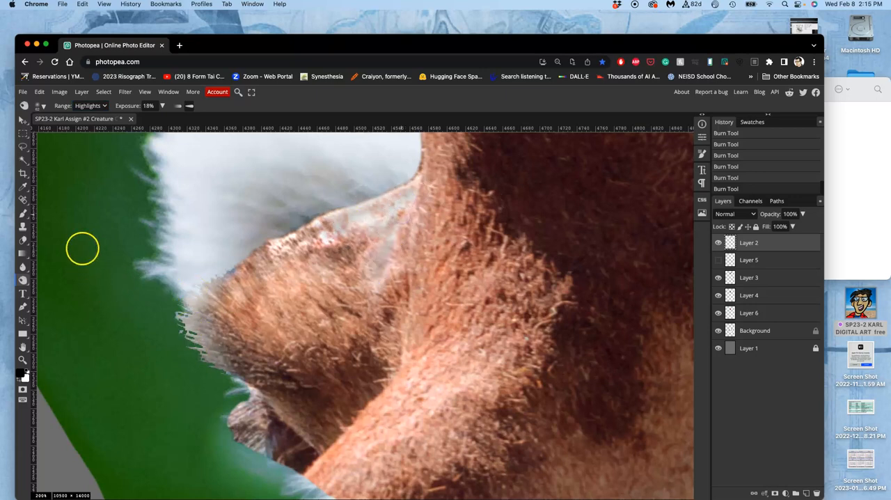
{"action": "left_click", "coordinate": [90, 106]}
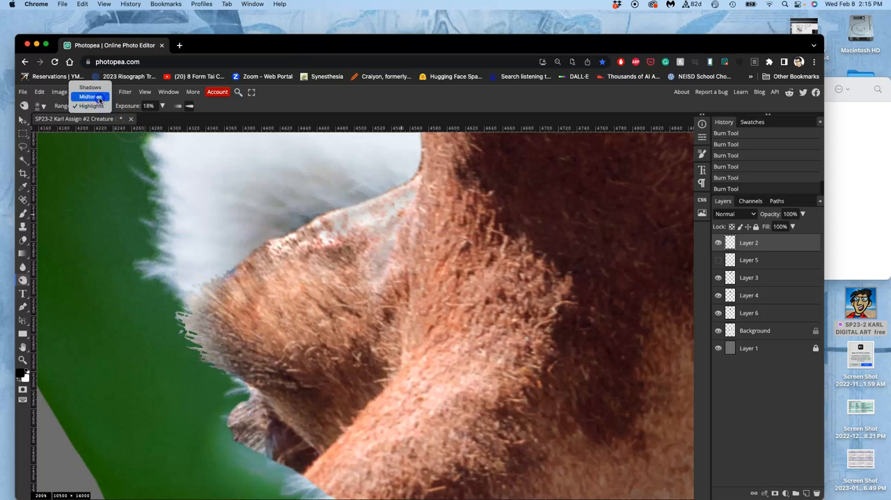
{"action": "left_click", "coordinate": [23, 280]}
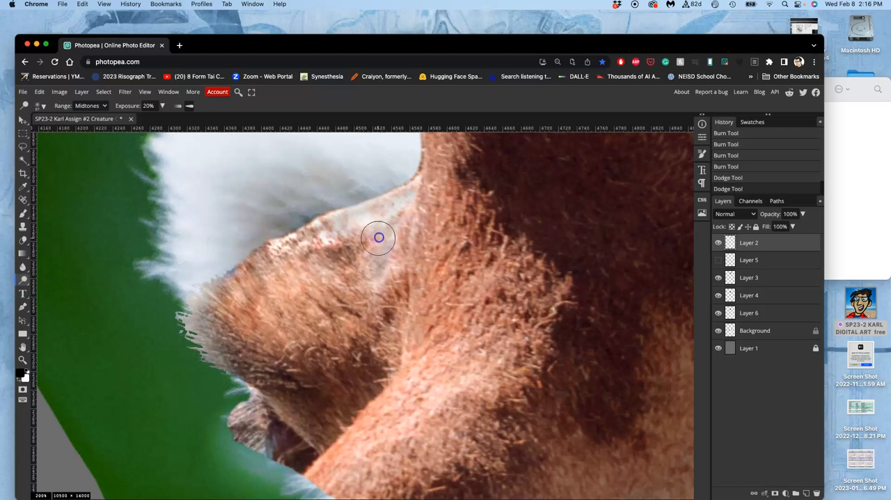
{"action": "left_click_drag", "start_coordinate": [379, 237], "coordinate": [279, 275]}
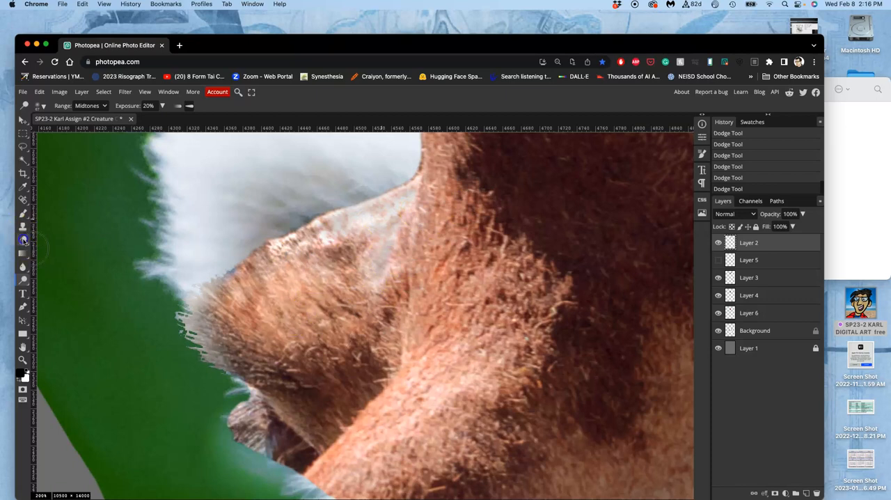
{"action": "left_click", "coordinate": [23, 239]}
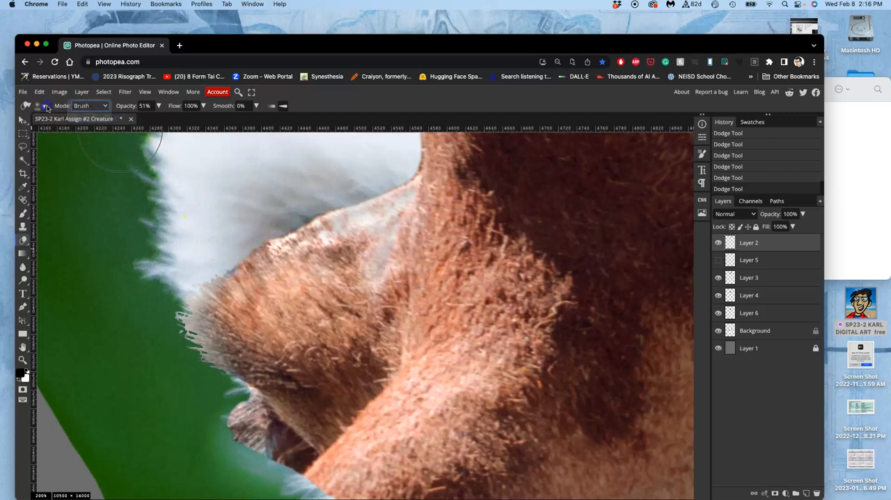
- Erase the muzzle's fur fringe against the green at 28% opacity
{"action": "left_click", "coordinate": [45, 106]}
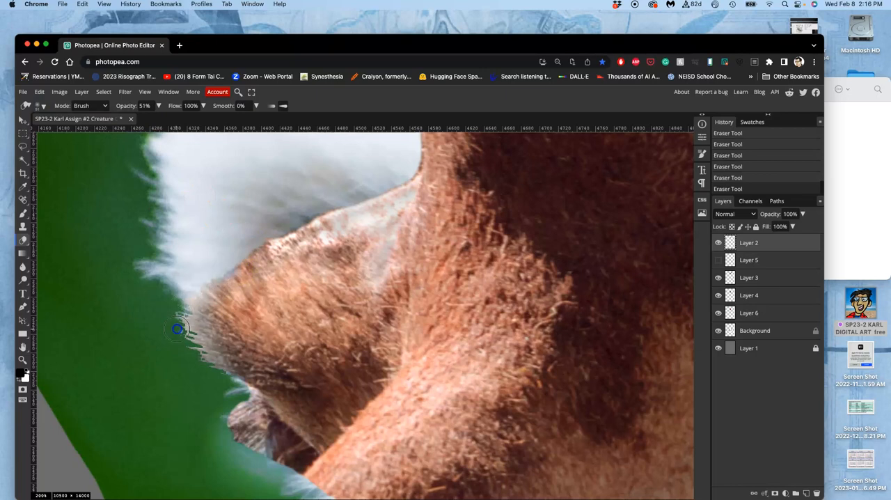
{"action": "mouse_move", "coordinate": [180, 313]}
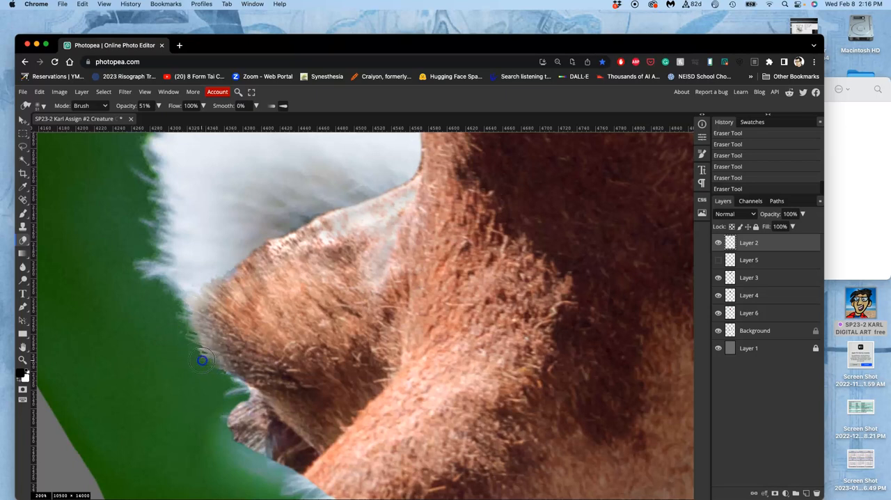
{"action": "mouse_move", "coordinate": [212, 388]}
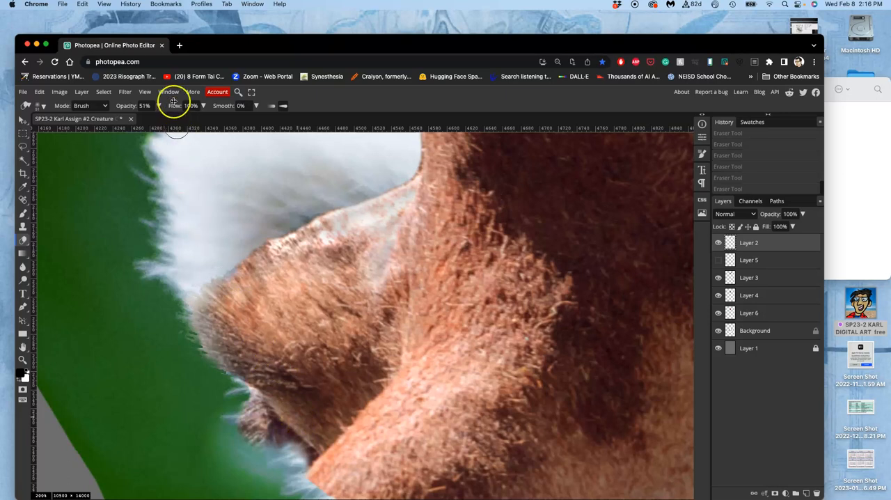
{"action": "left_click_drag", "start_coordinate": [146, 119], "coordinate": [131, 119]}
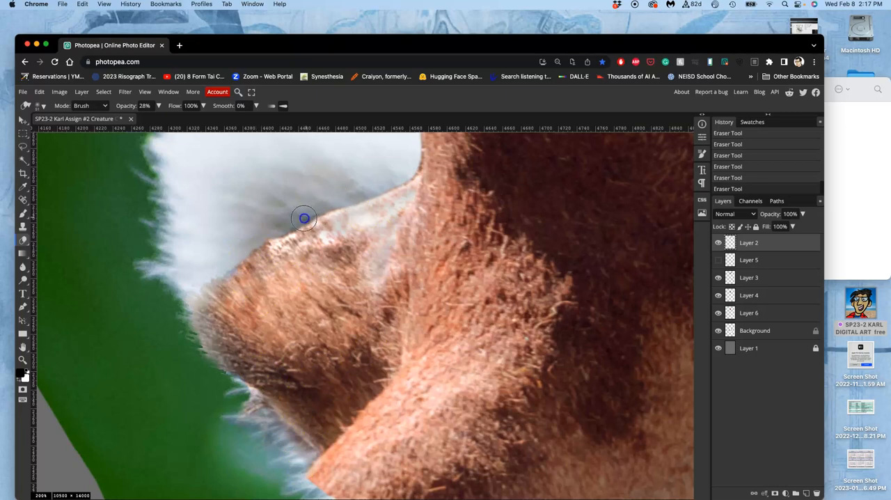
{"action": "left_click_drag", "start_coordinate": [303, 217], "coordinate": [259, 244]}
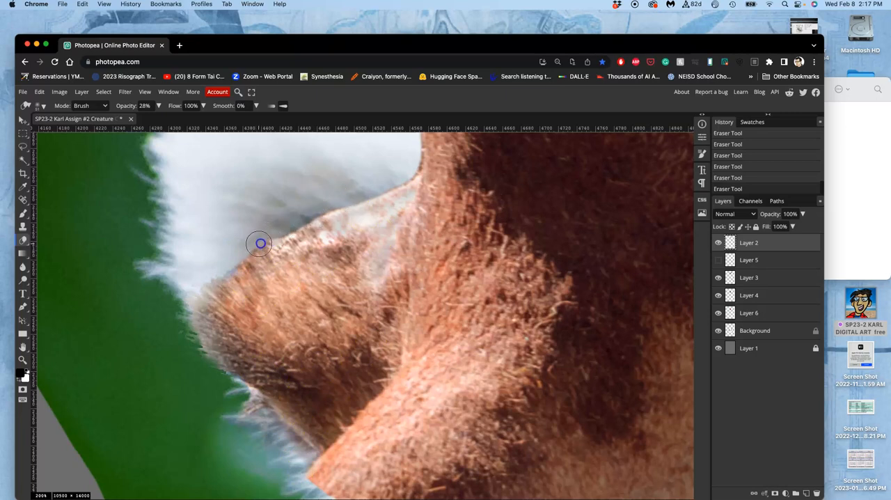
{"action": "left_click_drag", "start_coordinate": [259, 244], "coordinate": [192, 296]}
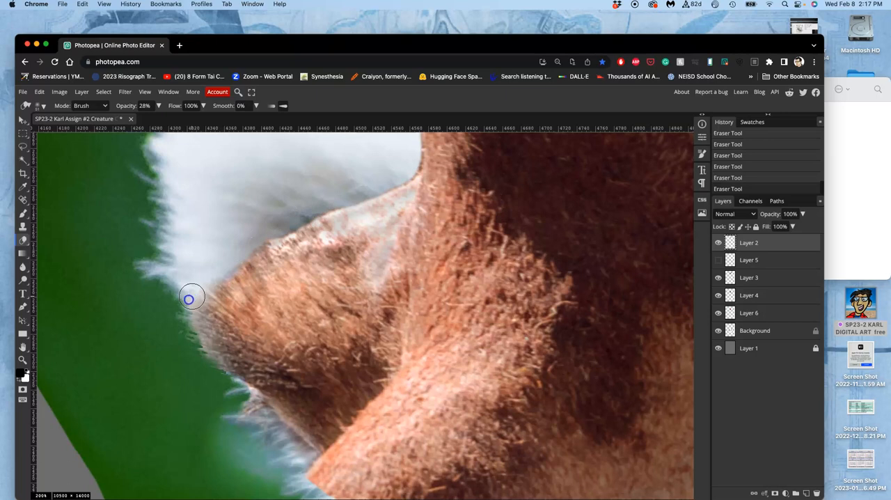
{"action": "left_click_drag", "start_coordinate": [192, 298], "coordinate": [252, 381]}
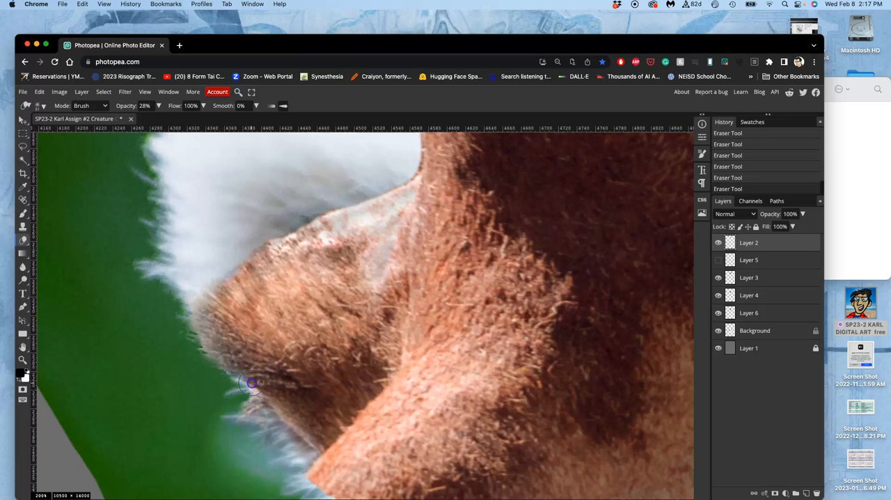
{"action": "left_click_drag", "start_coordinate": [252, 382], "coordinate": [415, 168]}
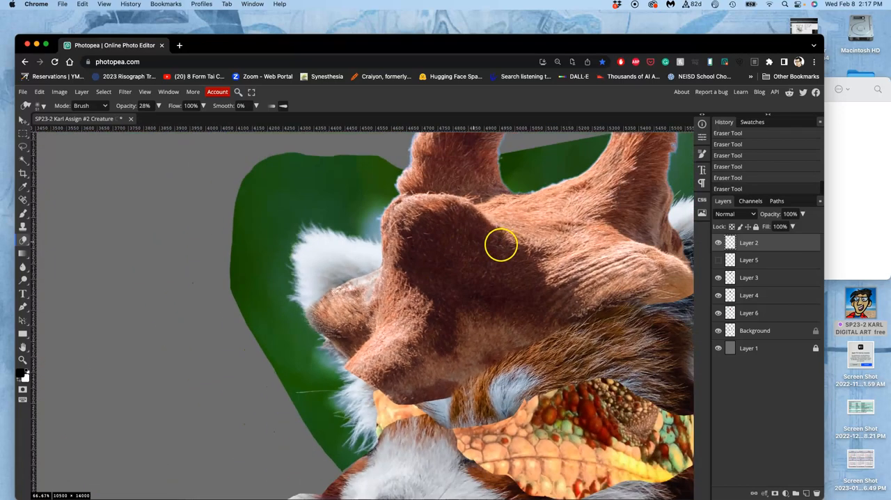
- Soften the dark seam in the horn's fur with gentle eraser strokes
{"action": "left_click_drag", "start_coordinate": [502, 244], "coordinate": [454, 262]}
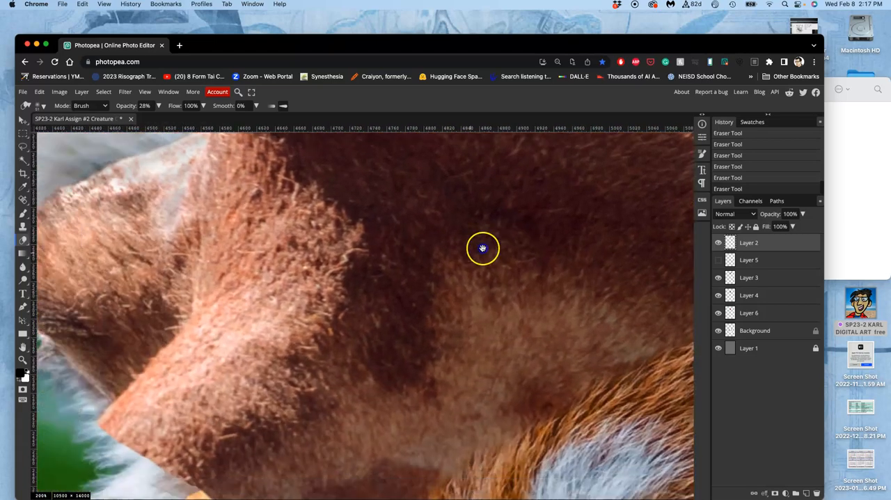
{"action": "left_click_drag", "start_coordinate": [482, 248], "coordinate": [217, 368]}
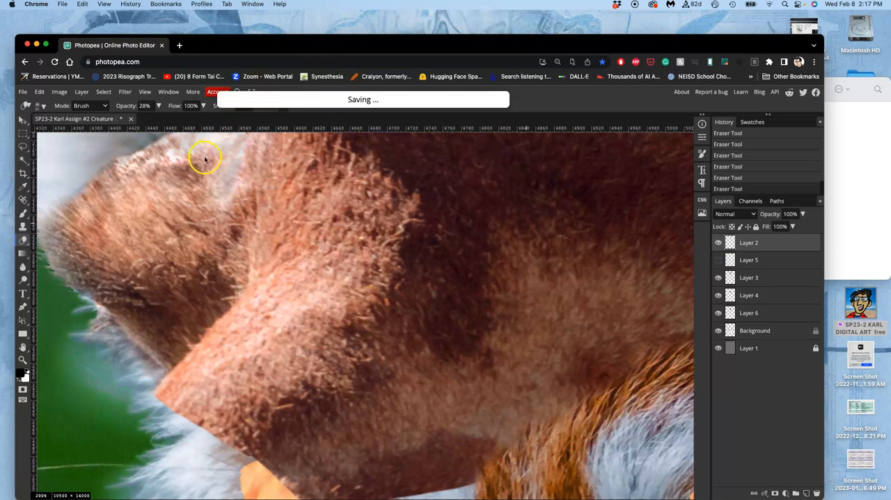
{"action": "mouse_move", "coordinate": [188, 170]}
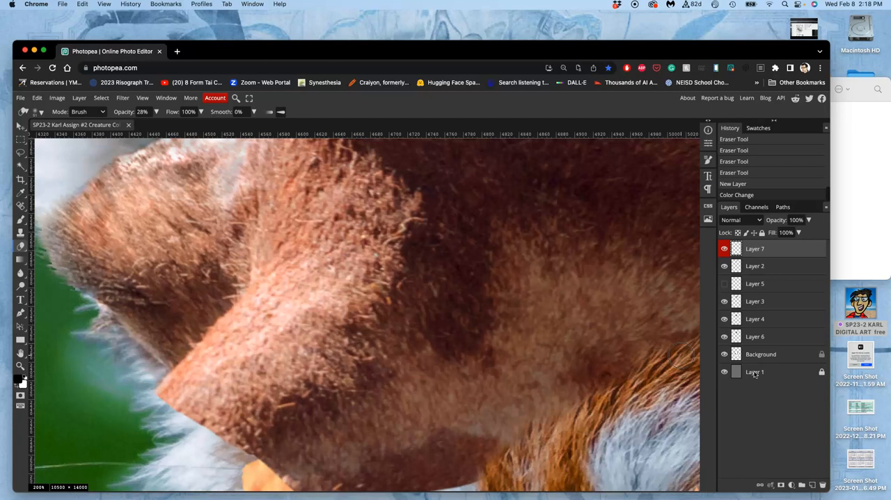
- Rename the new top layer to 'CLONE STAMP'
{"action": "left_click", "coordinate": [755, 248]}
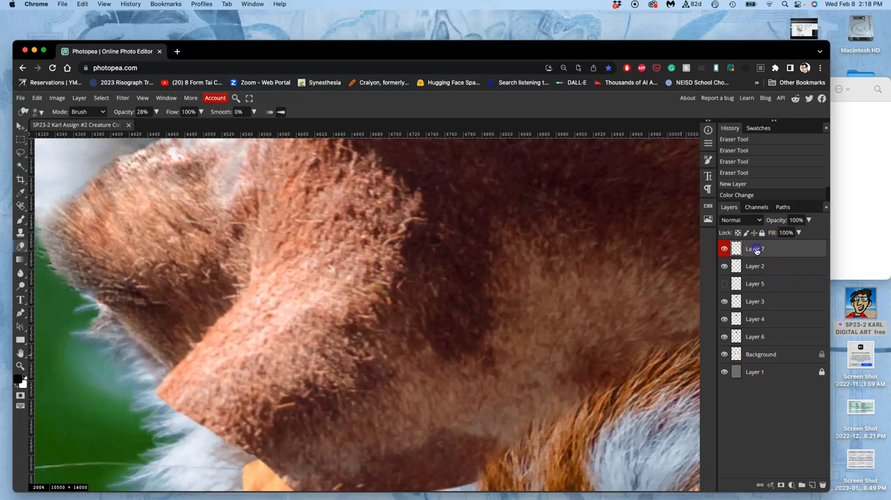
{"action": "double_click", "coordinate": [755, 248]}
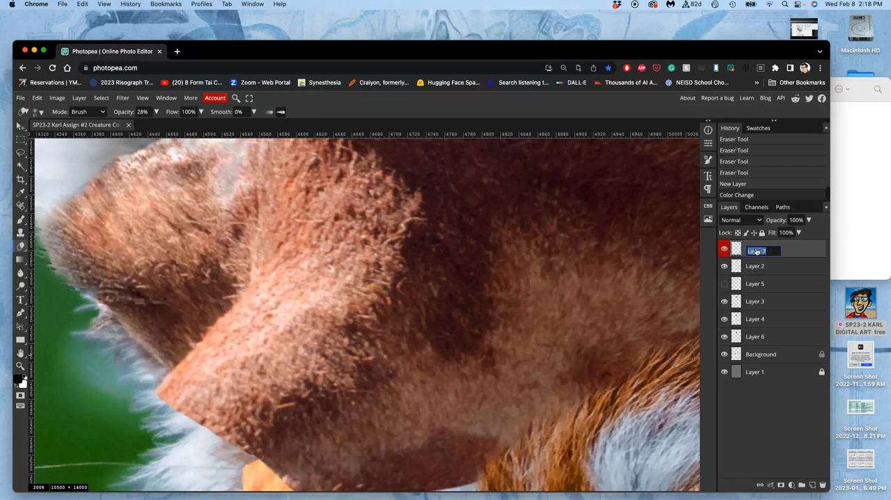
{"action": "type", "text": "CLOSE STAMP"}
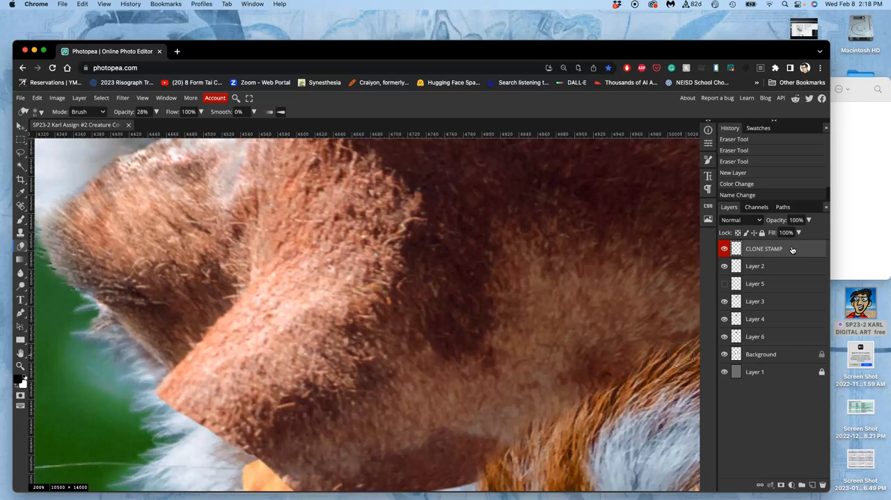
{"action": "mouse_move", "coordinate": [362, 209]}
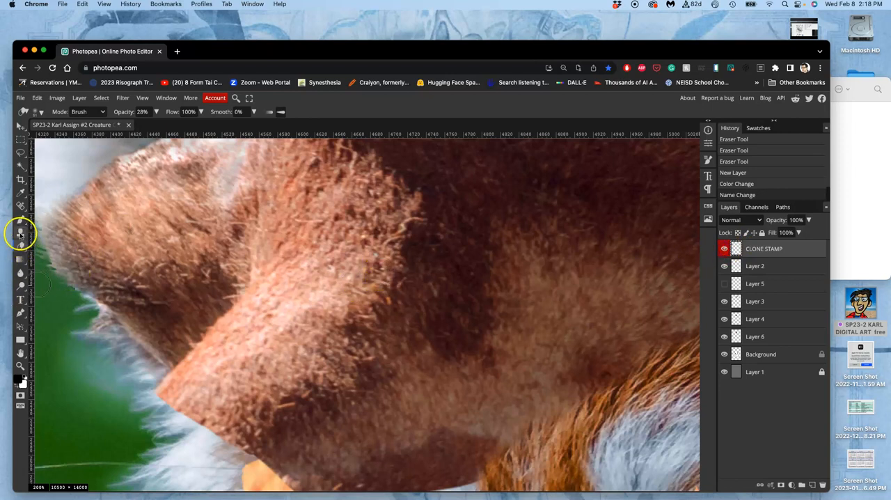
{"action": "mouse_move", "coordinate": [20, 232]}
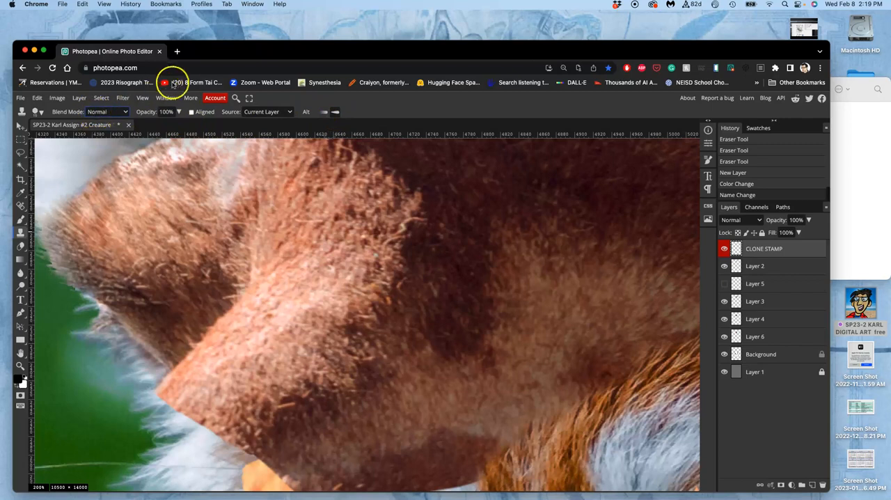
{"action": "mouse_move", "coordinate": [57, 118]}
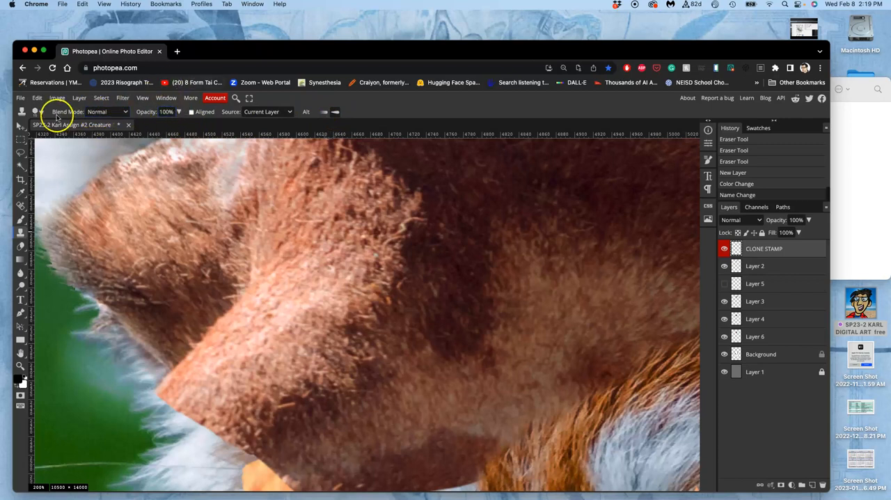
- Set the clone brush to about 61 px with 0% hardness
{"action": "left_click", "coordinate": [34, 111]}
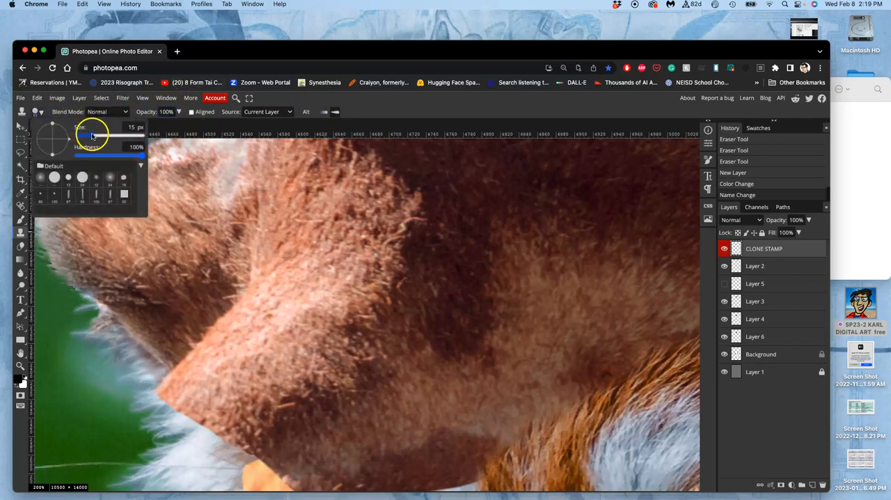
{"action": "left_click_drag", "start_coordinate": [81, 135], "coordinate": [103, 135]}
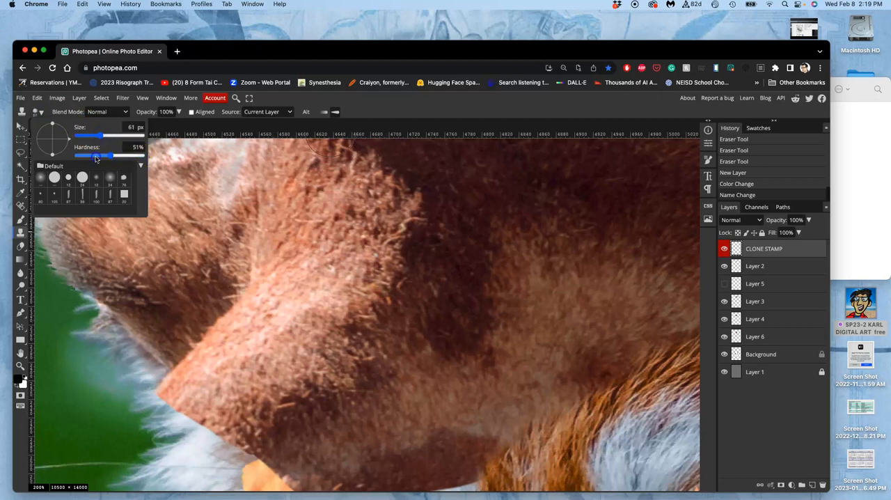
{"action": "left_click_drag", "start_coordinate": [103, 156], "coordinate": [76, 156]}
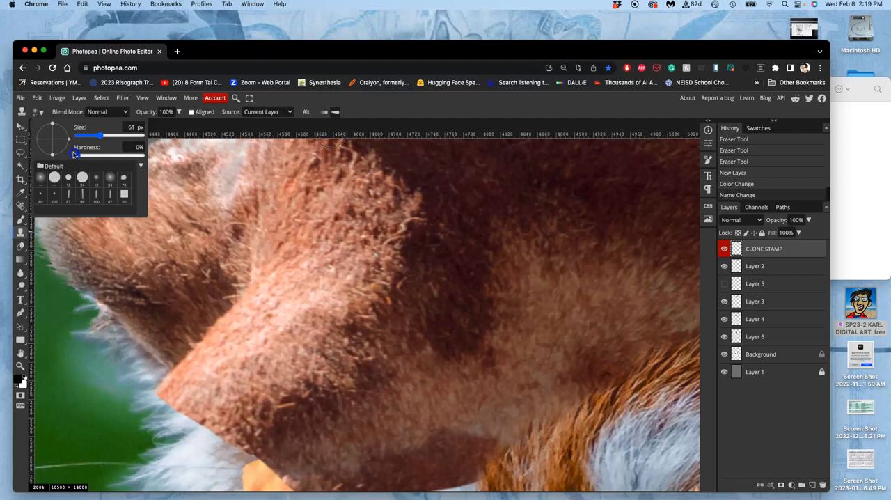
{"action": "mouse_move", "coordinate": [257, 228]}
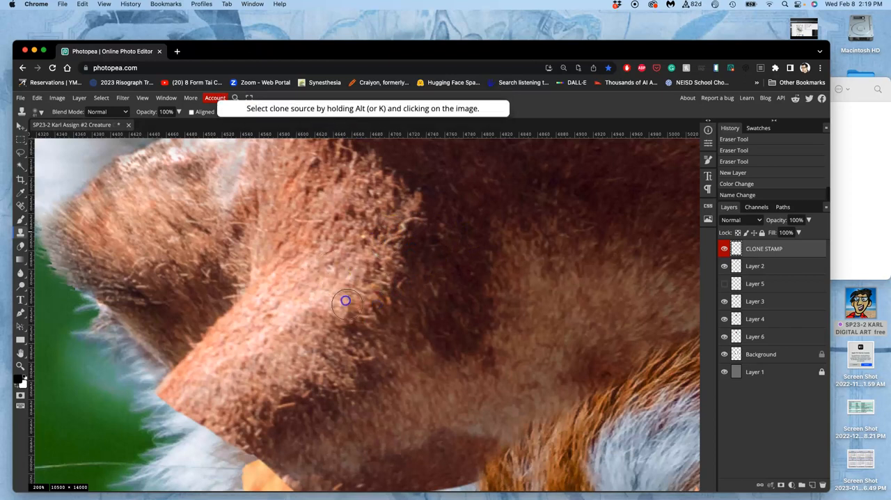
{"action": "mouse_move", "coordinate": [351, 214]}
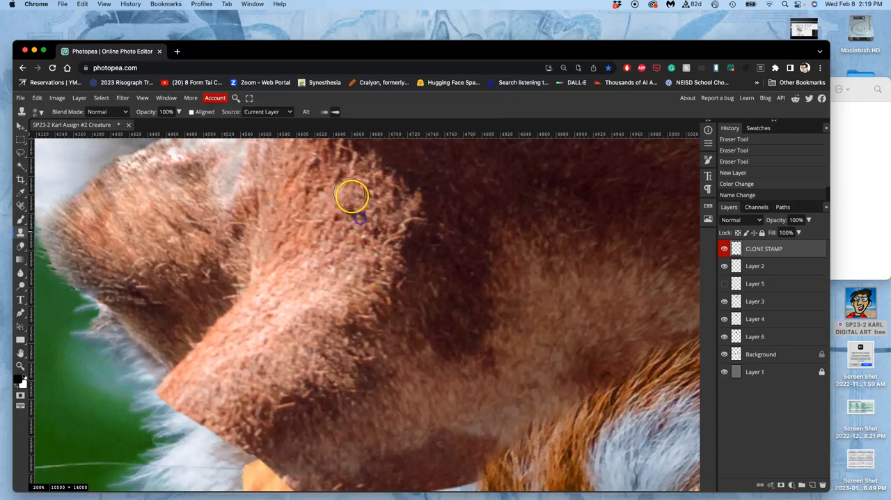
{"action": "mouse_move", "coordinate": [377, 172]}
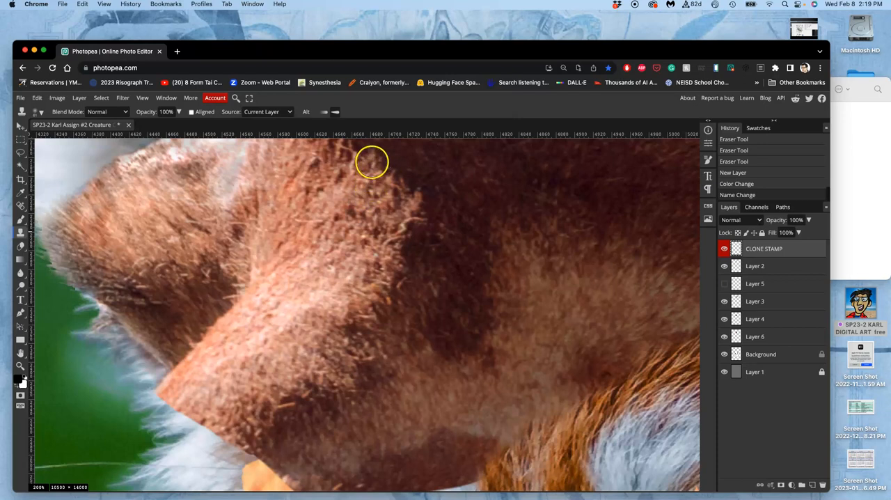
{"action": "mouse_move", "coordinate": [207, 291]}
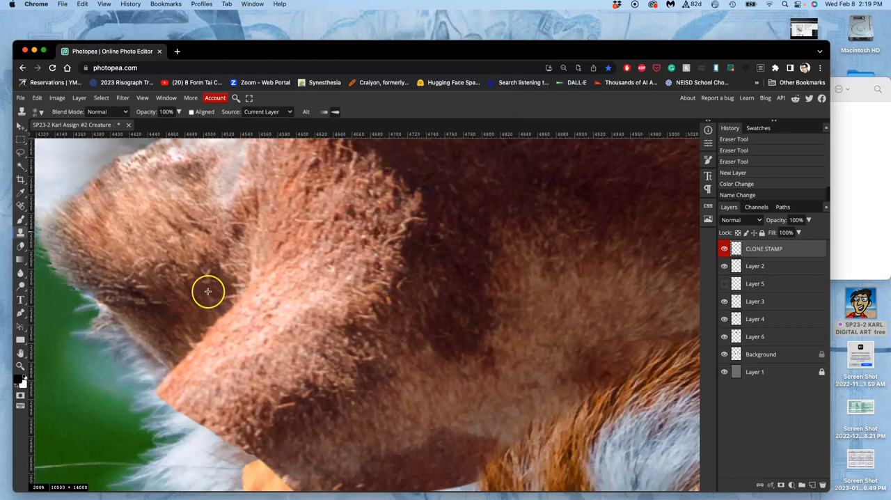
{"action": "mouse_move", "coordinate": [210, 290]}
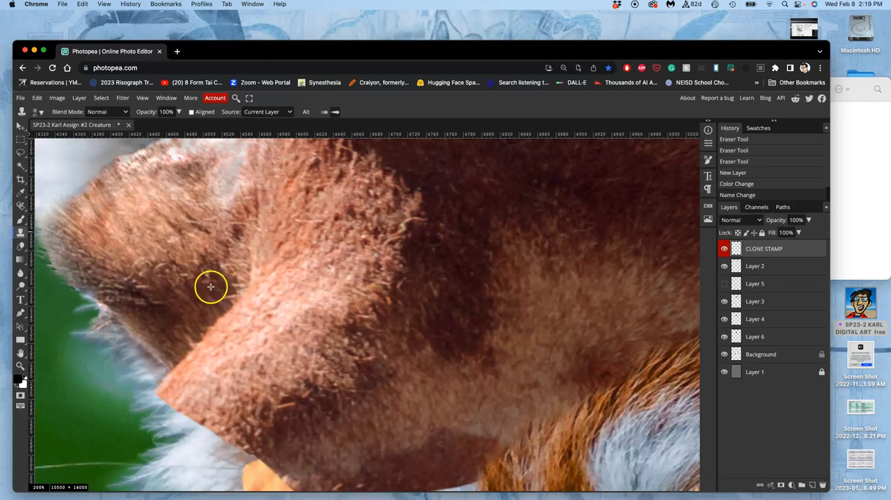
{"action": "mouse_move", "coordinate": [197, 291]}
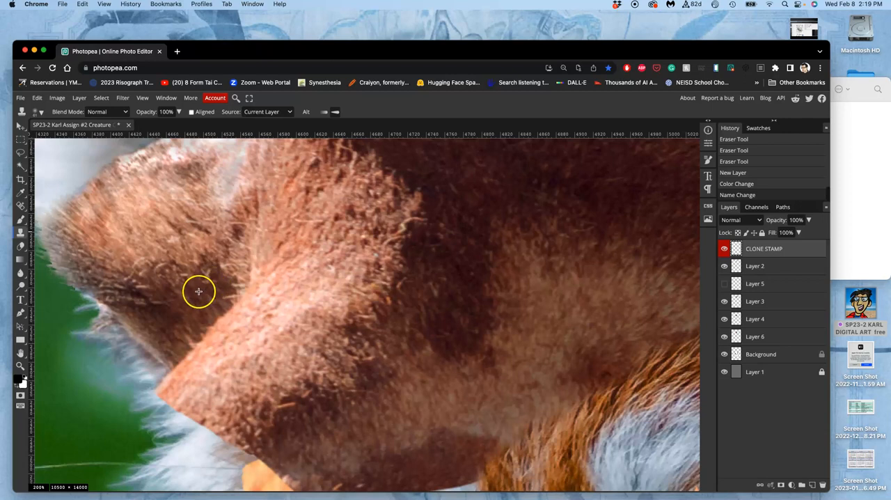
{"action": "mouse_move", "coordinate": [237, 319]}
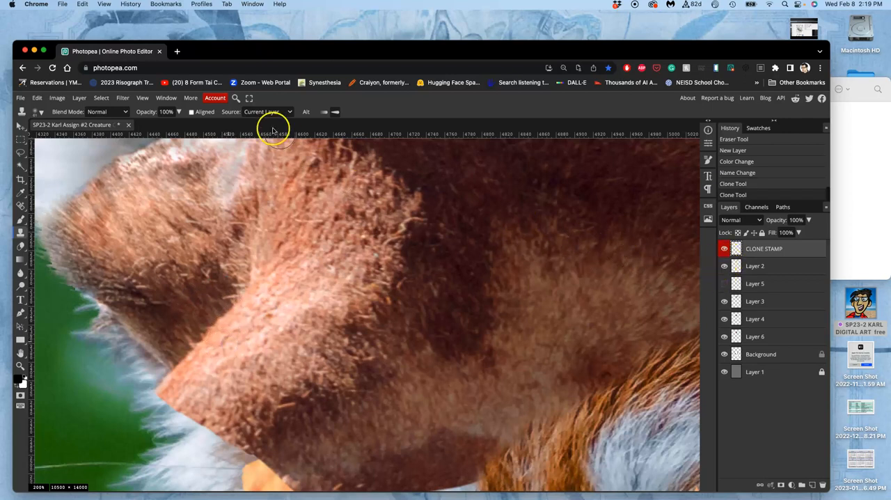
{"action": "mouse_move", "coordinate": [245, 117]}
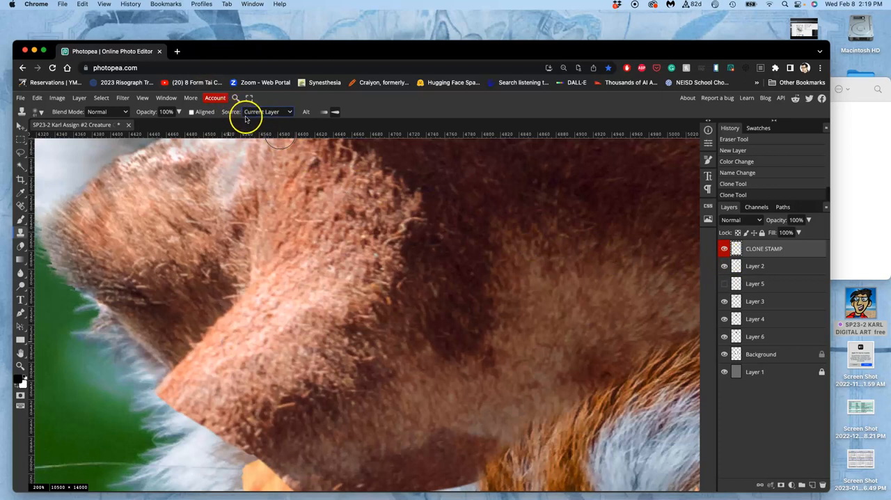
- Set the clone source to All Layers and clone fur over the blotchy face patch
{"action": "left_click", "coordinate": [268, 111]}
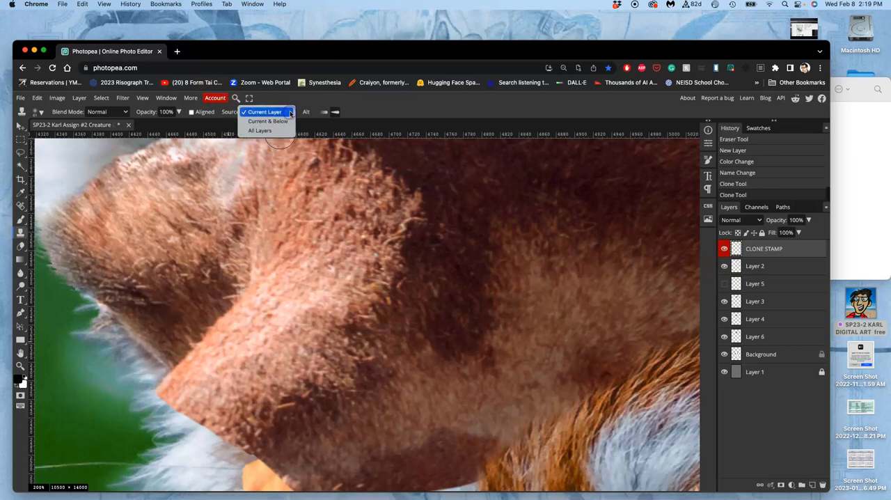
{"action": "left_click", "coordinate": [259, 131]}
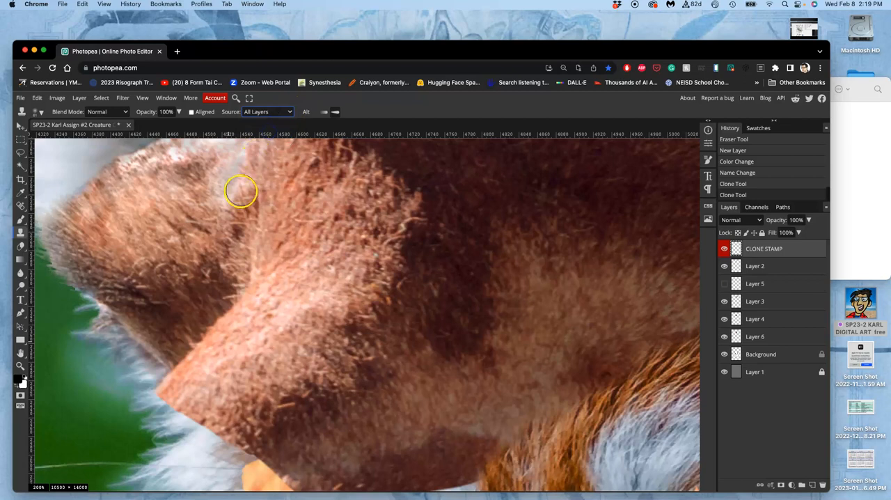
{"action": "mouse_move", "coordinate": [240, 195]}
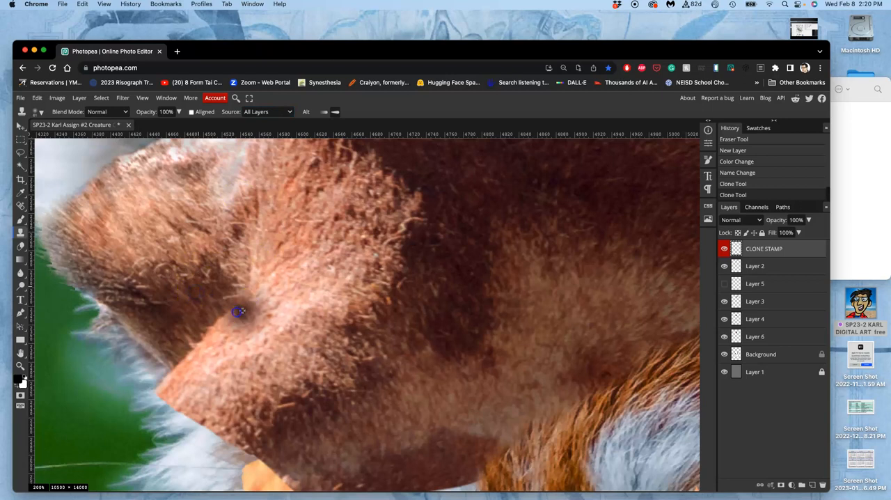
{"action": "left_click_drag", "start_coordinate": [240, 312], "coordinate": [207, 351]}
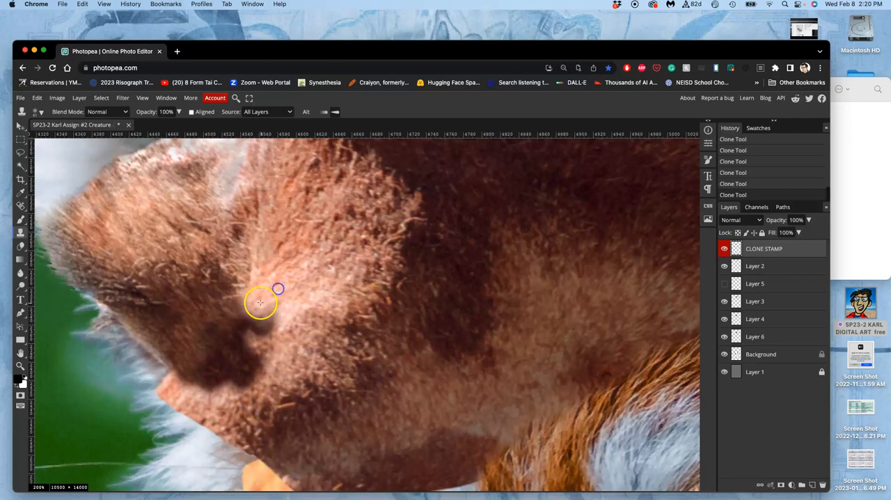
{"action": "left_click_drag", "start_coordinate": [262, 302], "coordinate": [256, 276]}
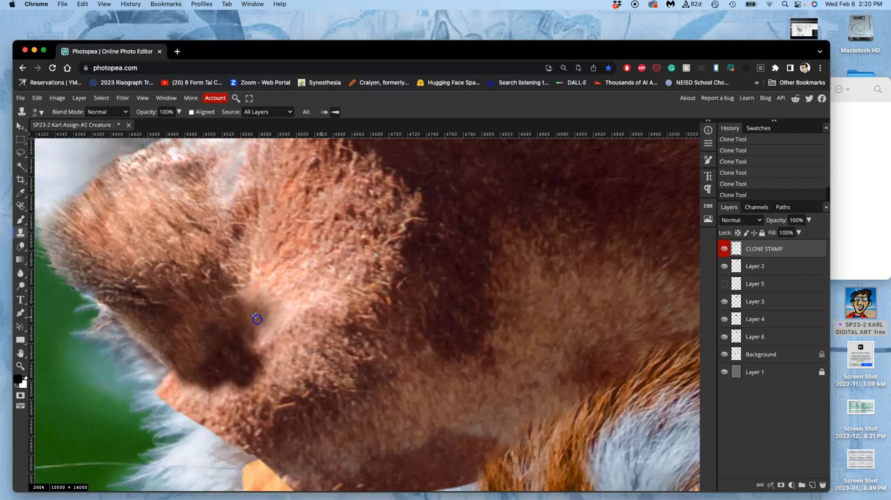
- Extend the cloned fur lower on the face and smooth the remaining bright spot
{"action": "left_click_drag", "start_coordinate": [256, 319], "coordinate": [273, 357]}
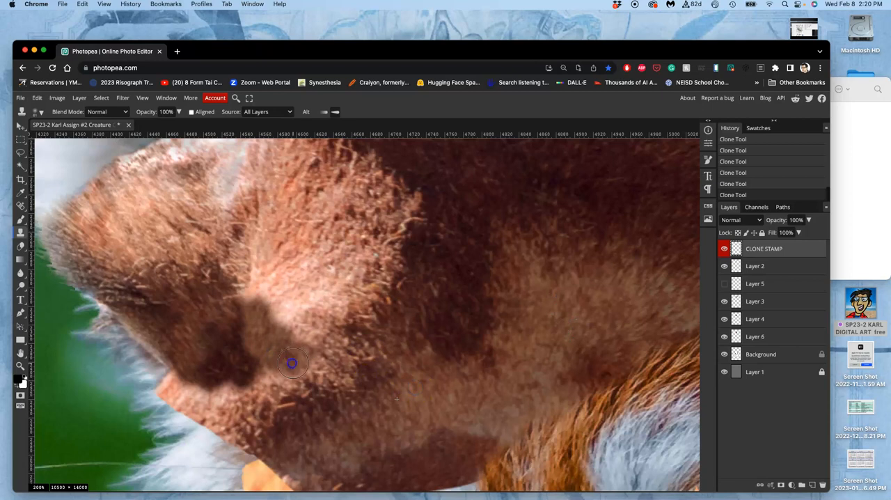
{"action": "left_click_drag", "start_coordinate": [292, 362], "coordinate": [220, 399]}
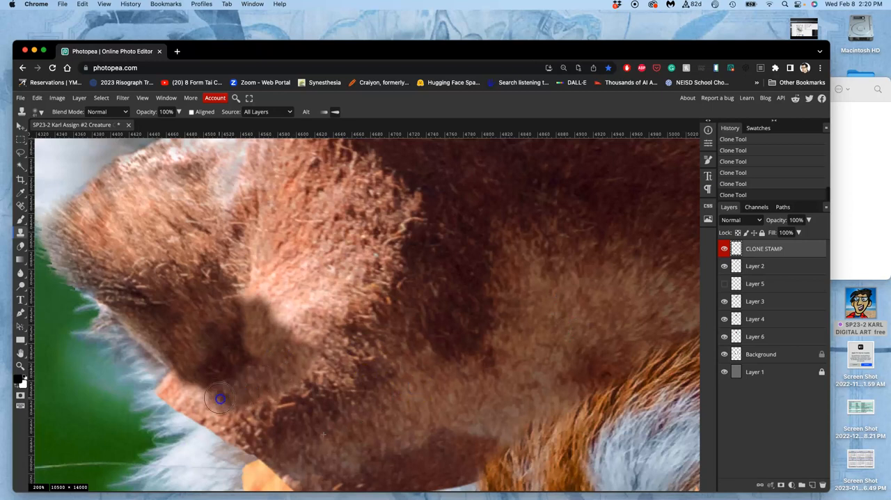
{"action": "left_click_drag", "start_coordinate": [220, 399], "coordinate": [319, 362]}
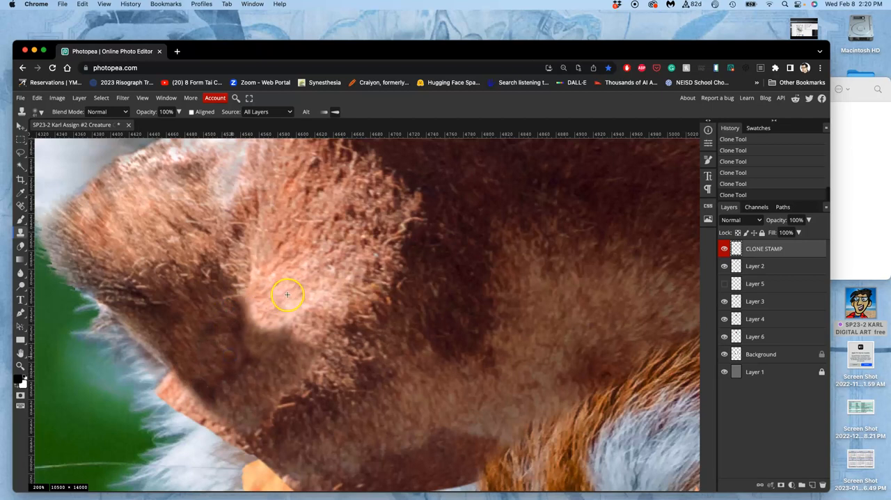
{"action": "left_click_drag", "start_coordinate": [287, 295], "coordinate": [267, 312]}
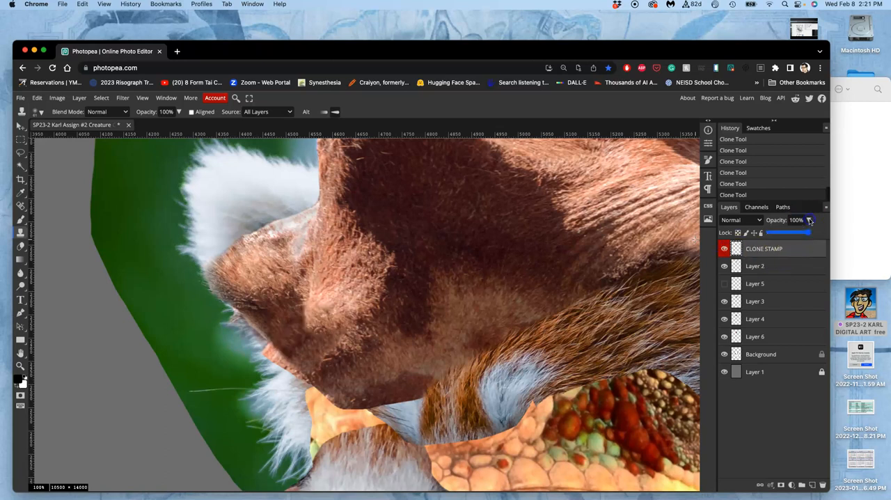
- Merge CLONE STAMP with Layer 2 and erase stray fur along the head's left edge
{"action": "left_click_drag", "start_coordinate": [810, 233], "coordinate": [800, 233]}
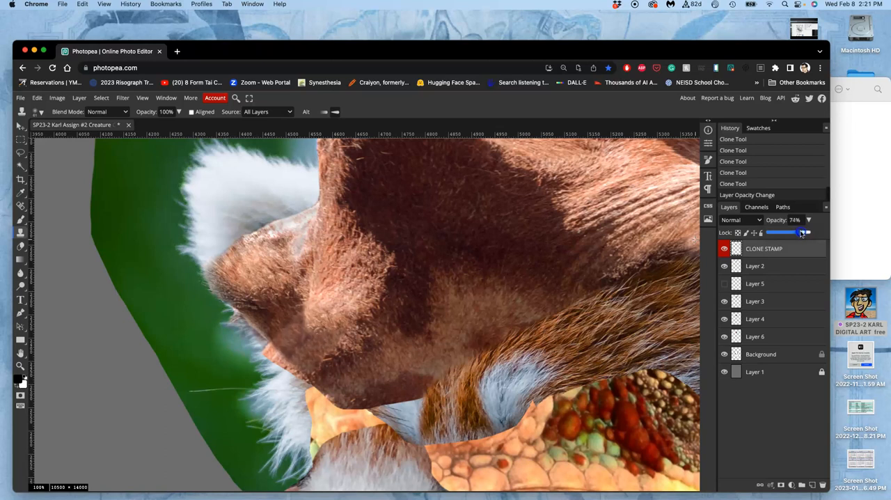
{"action": "left_click_drag", "start_coordinate": [782, 231], "coordinate": [806, 231]}
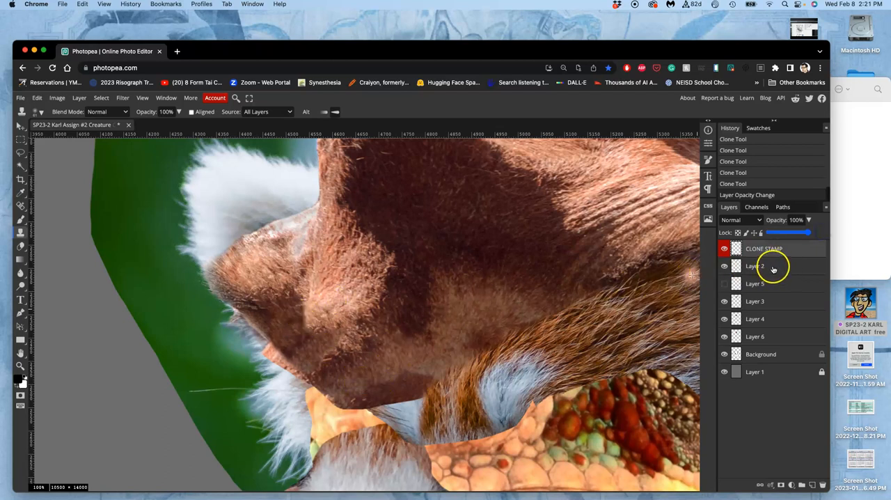
{"action": "left_click", "coordinate": [755, 264]}
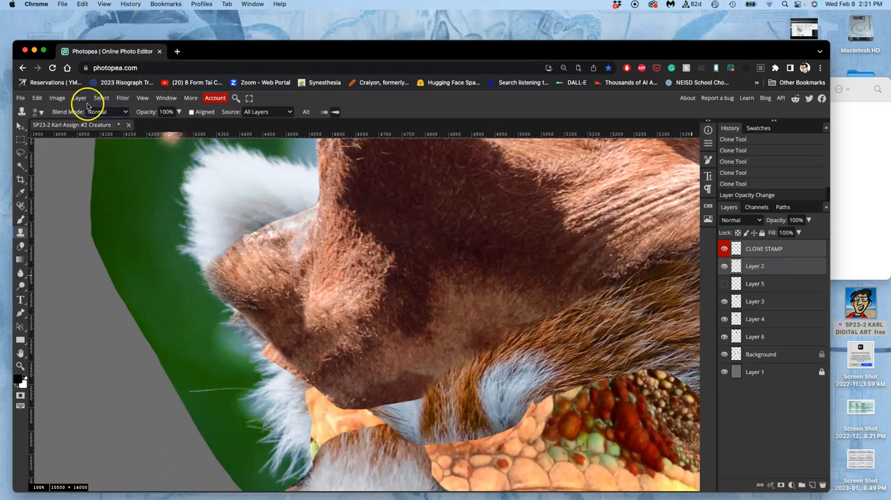
{"action": "left_click", "coordinate": [79, 98]}
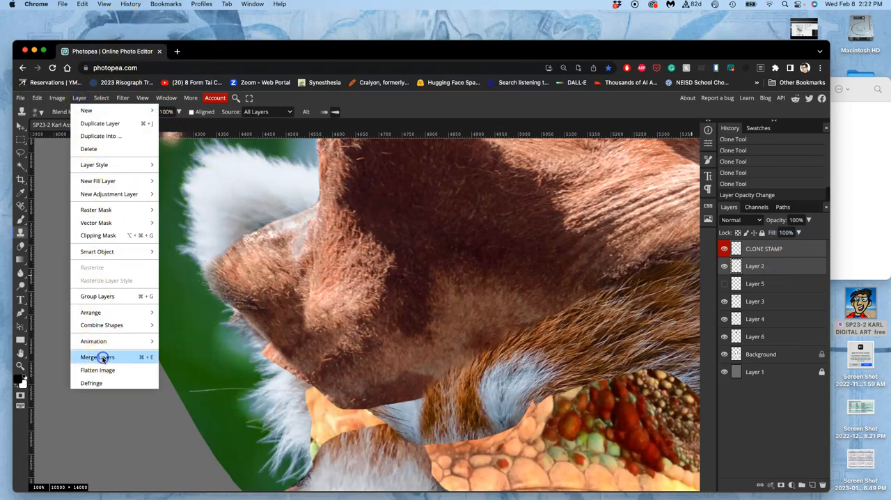
{"action": "left_click", "coordinate": [98, 357]}
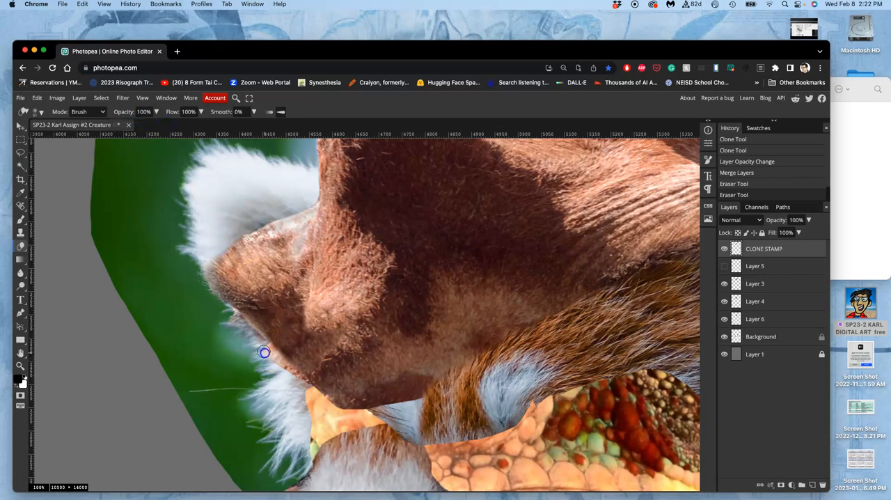
{"action": "left_click_drag", "start_coordinate": [264, 352], "coordinate": [291, 374]}
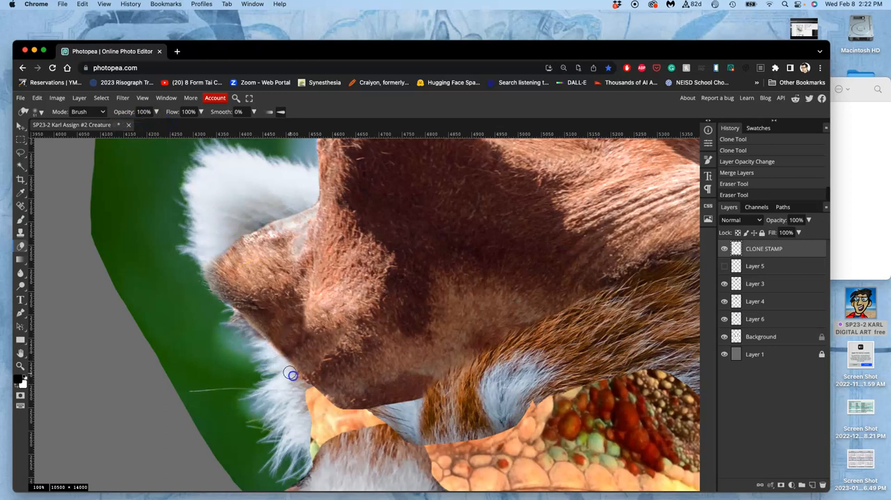